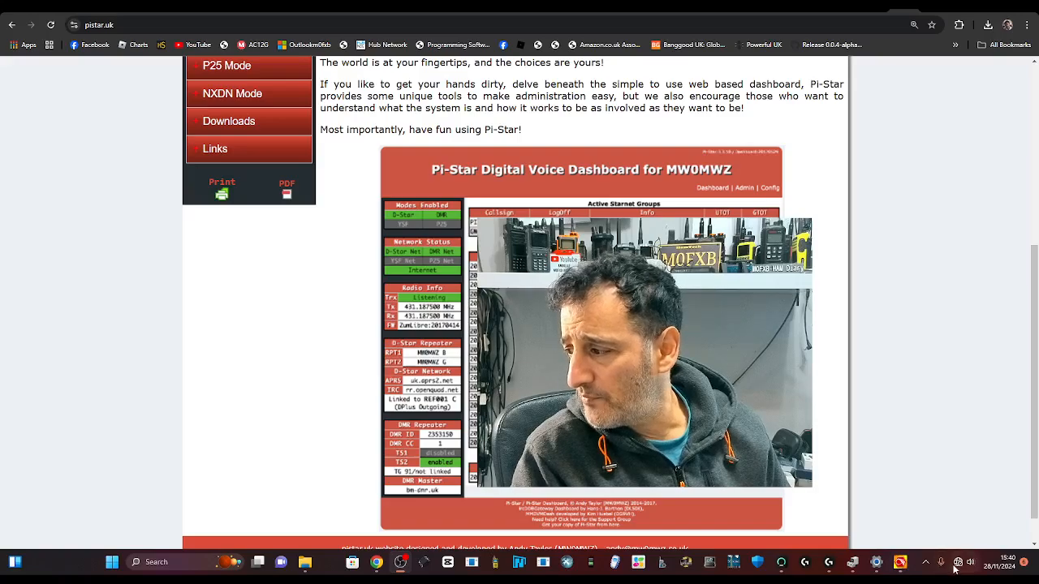
Step: Join the laptop to the pi-star wireless network with its security key confirmed
left_click(959, 561)
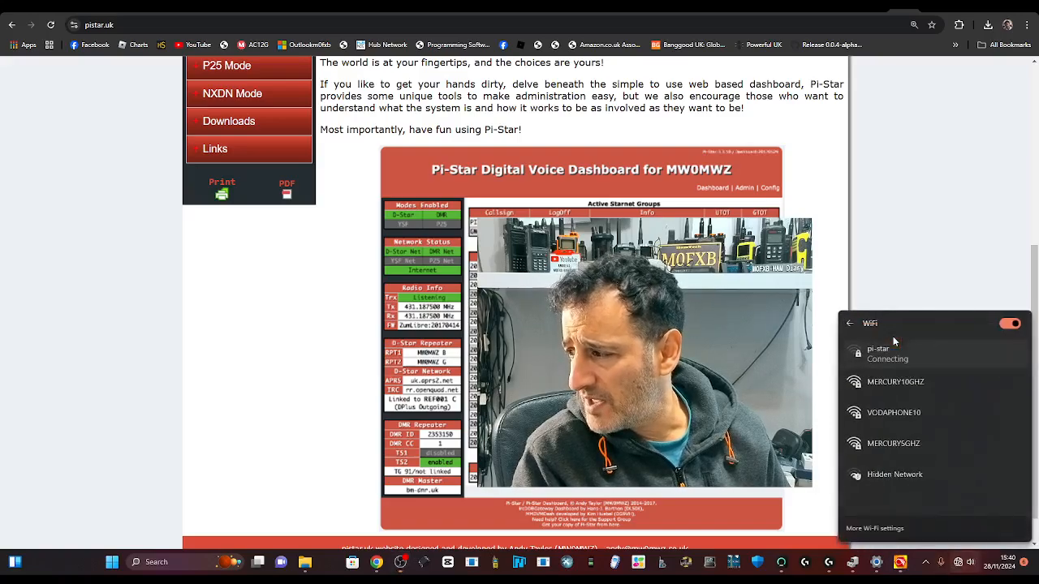
left_click(878, 353)
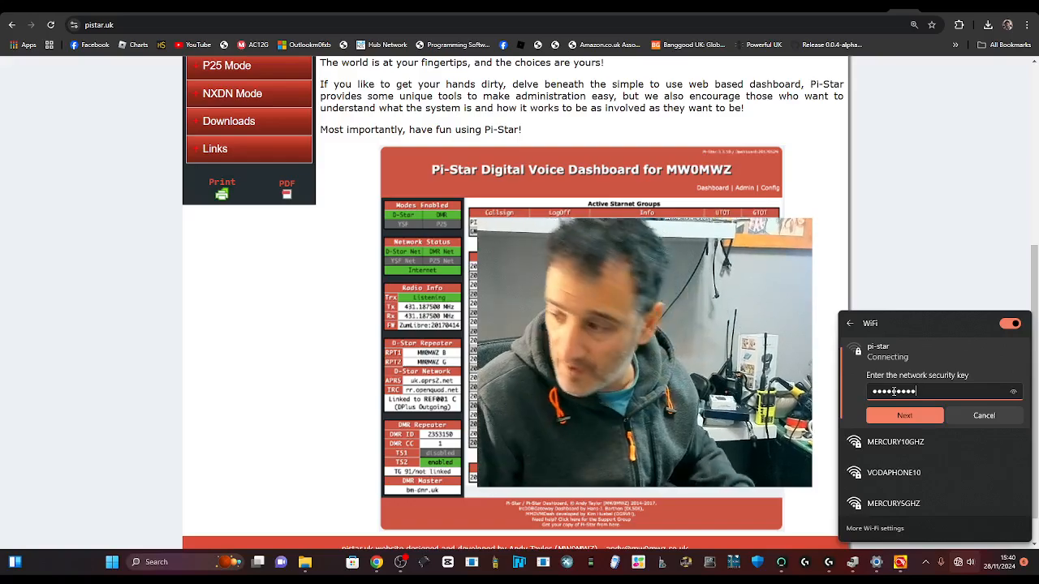
left_click(903, 416)
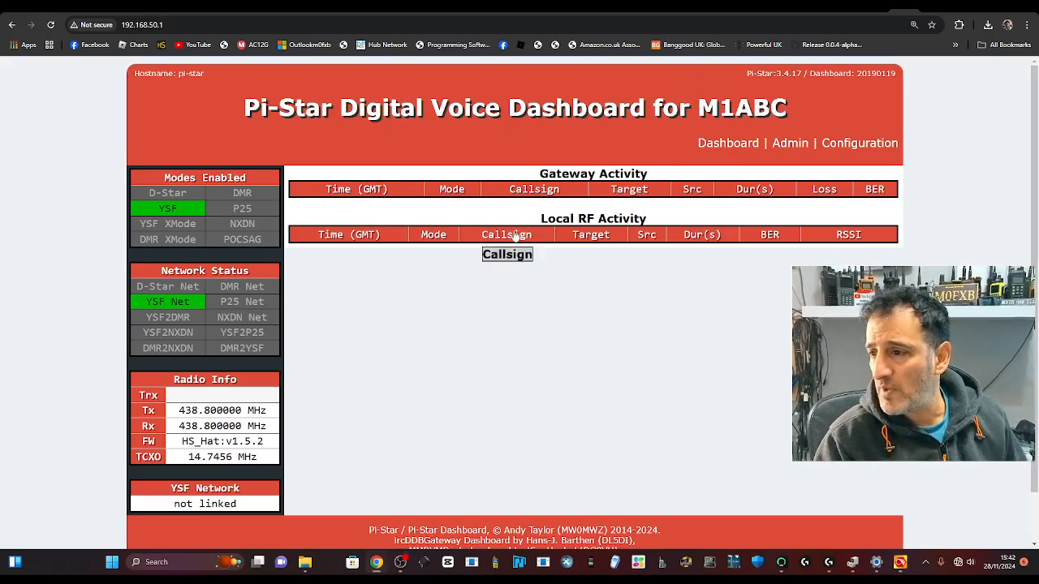
Step: Sign in to the Configuration page with username pi-star and the default password
scroll("down", 3)
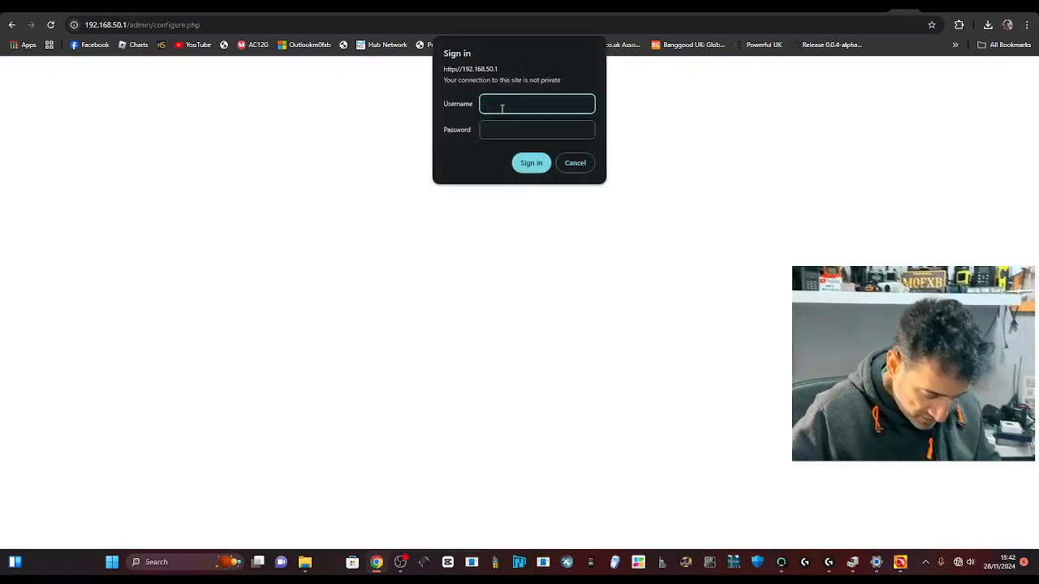
type("pi-star")
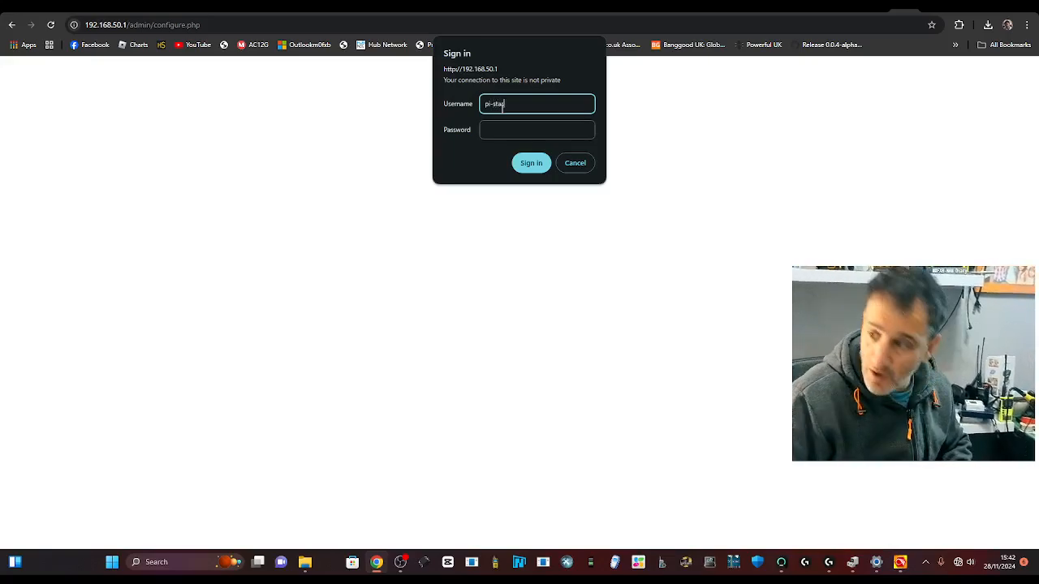
left_click(536, 130)
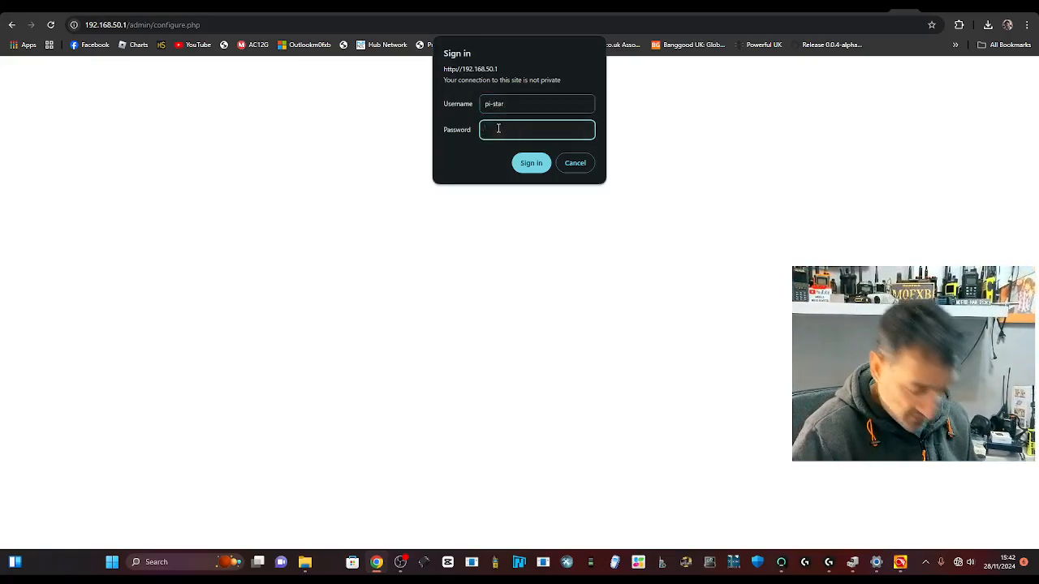
type("password")
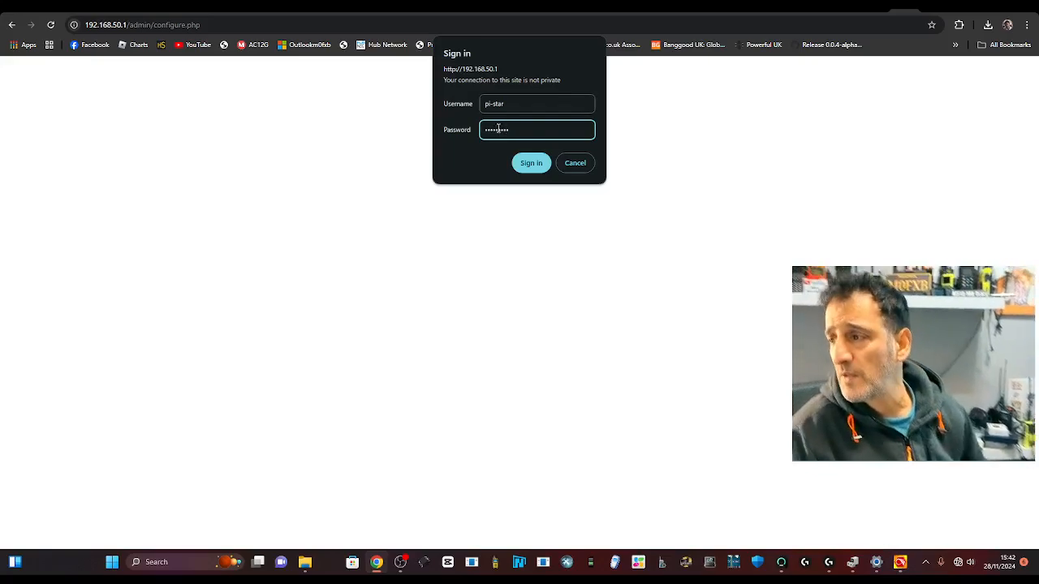
left_click(531, 162)
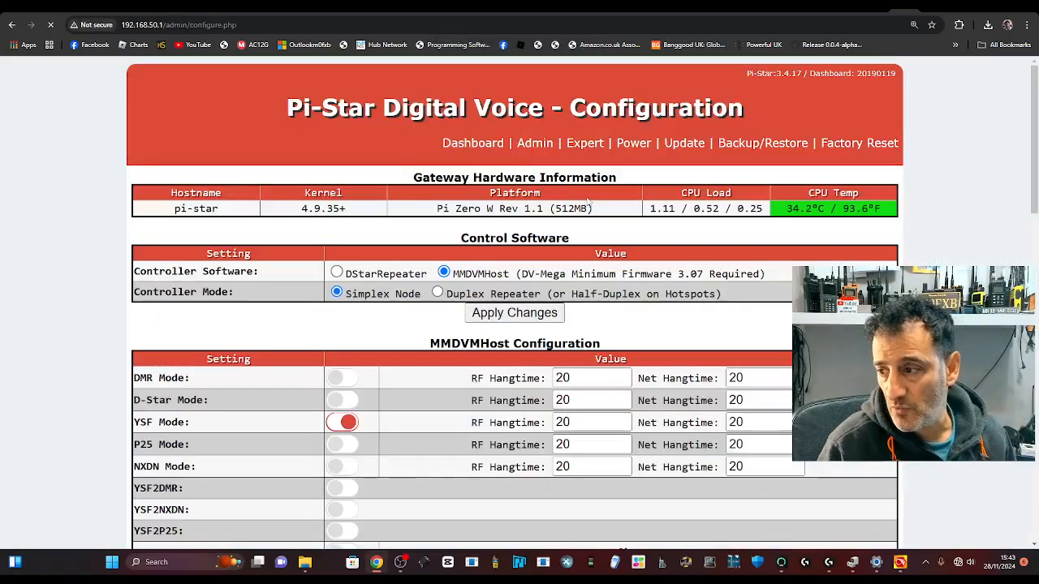
Step: Replace the stored wifi SSID TZB with MERCURY10GHZ in Wireless Configuration
scroll("down", 3)
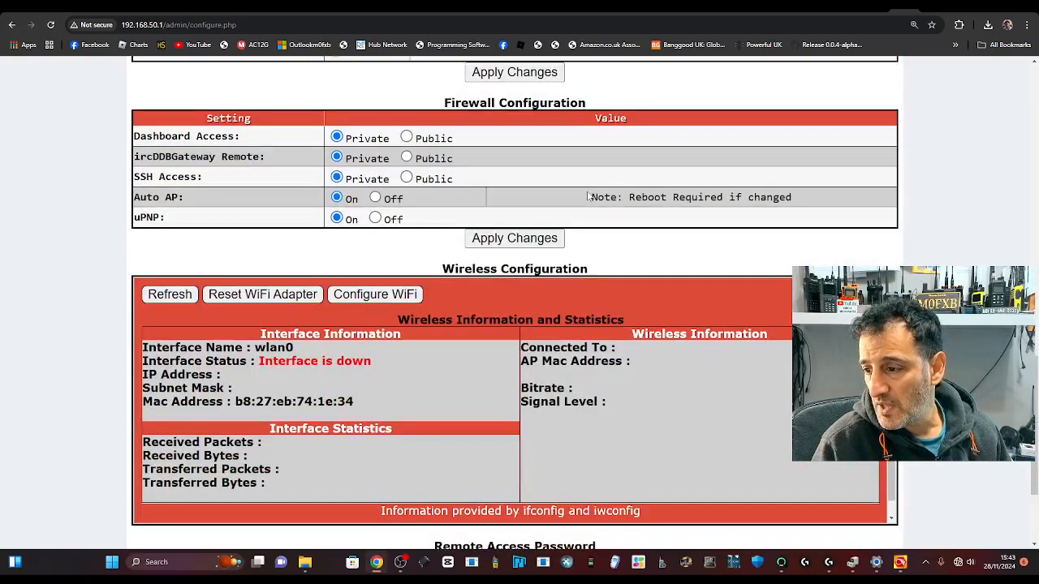
scroll("down", 3)
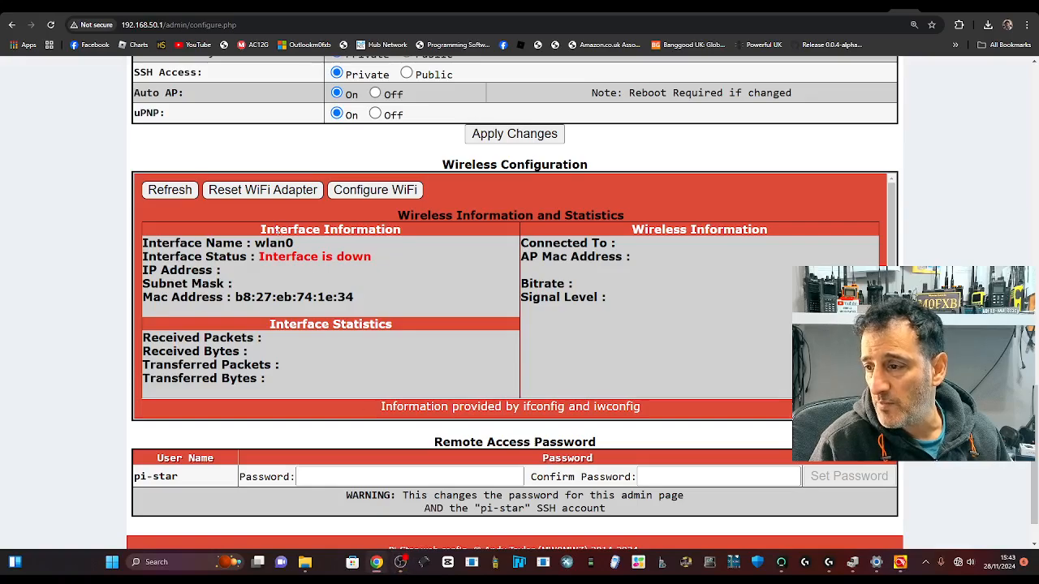
mouse_move(471, 185)
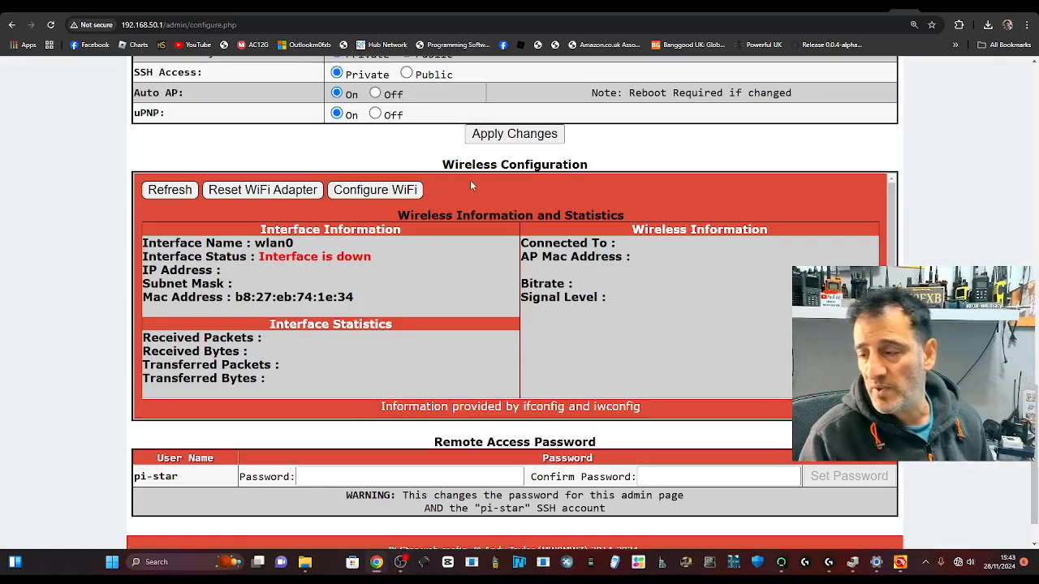
mouse_move(461, 195)
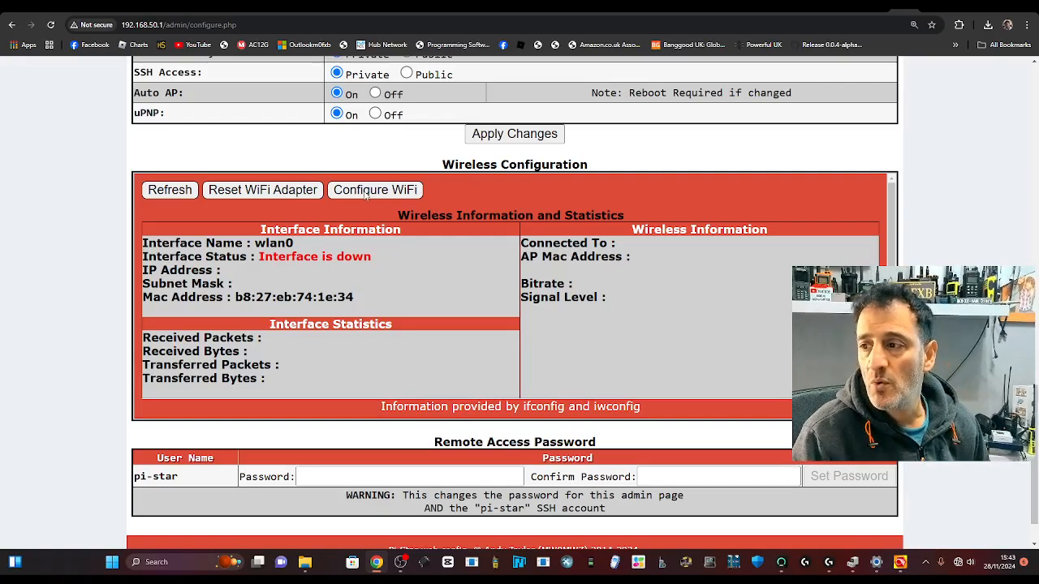
left_click(375, 190)
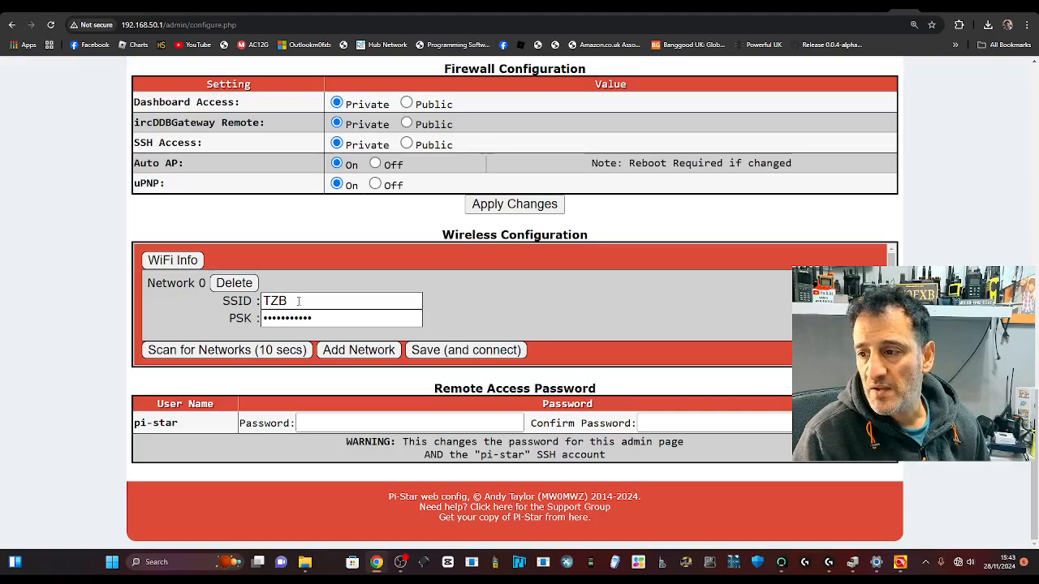
double_click(274, 301)
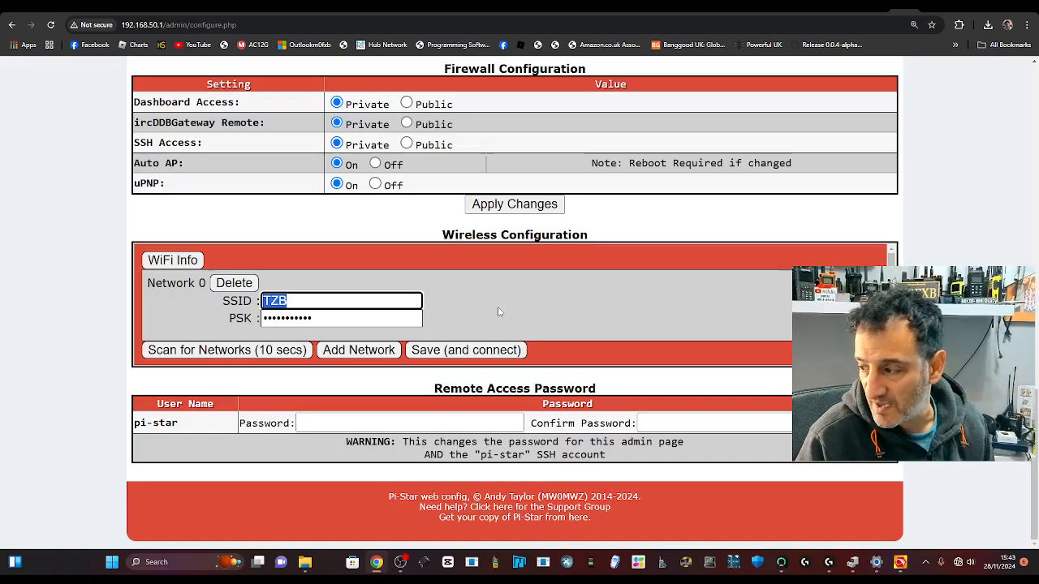
mouse_move(416, 481)
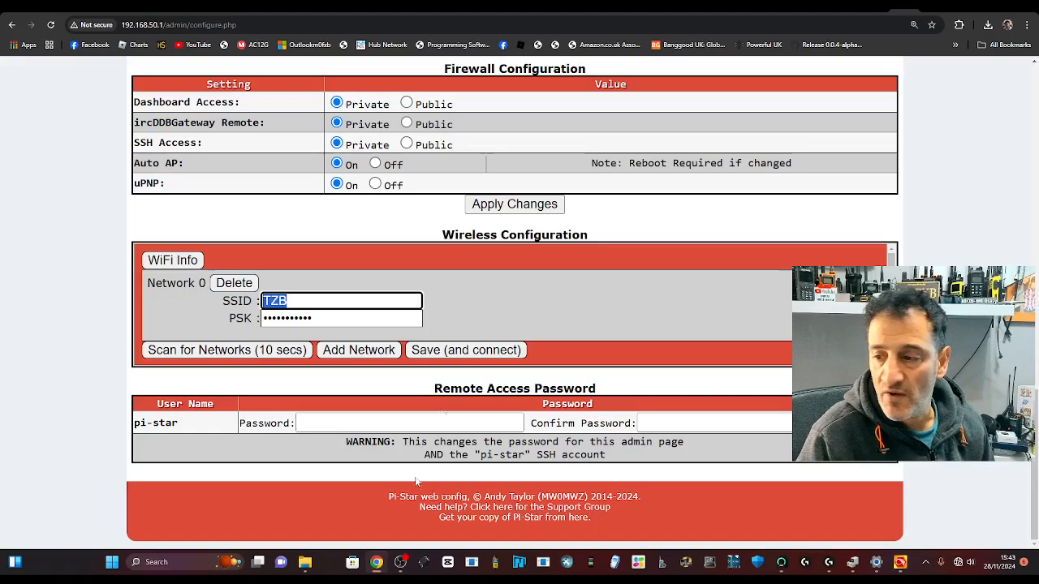
type("MERCURY10GHZ")
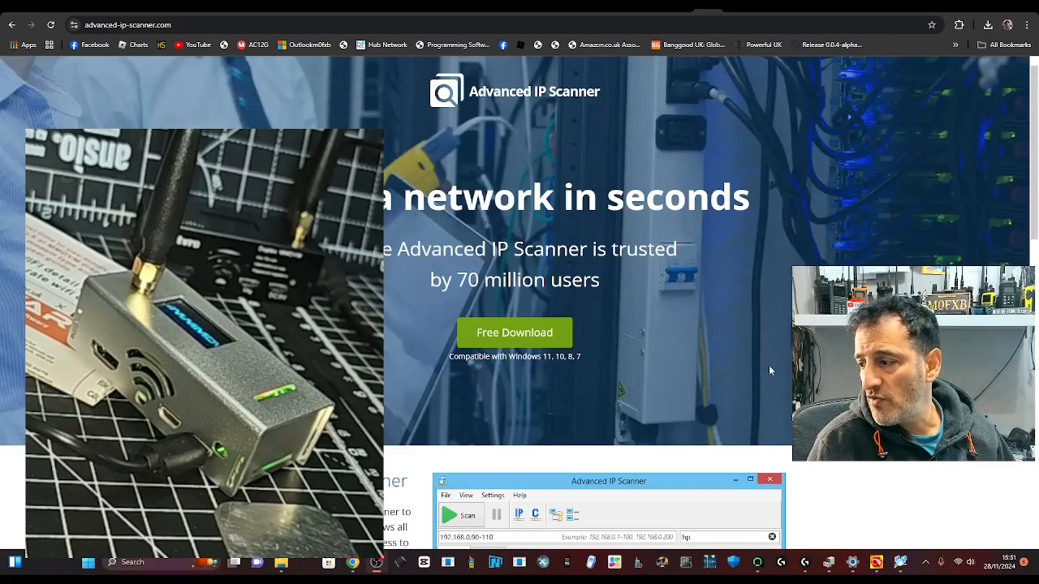
Step: Scan the local 192.168.0.x network in Advanced IP Scanner to list its devices
scroll("down", 3)
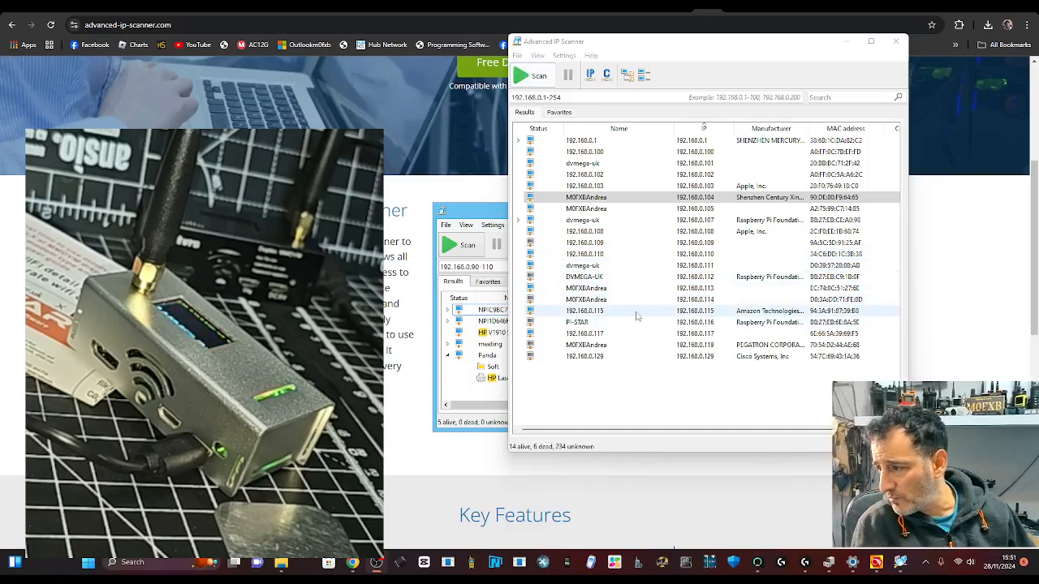
left_click(585, 321)
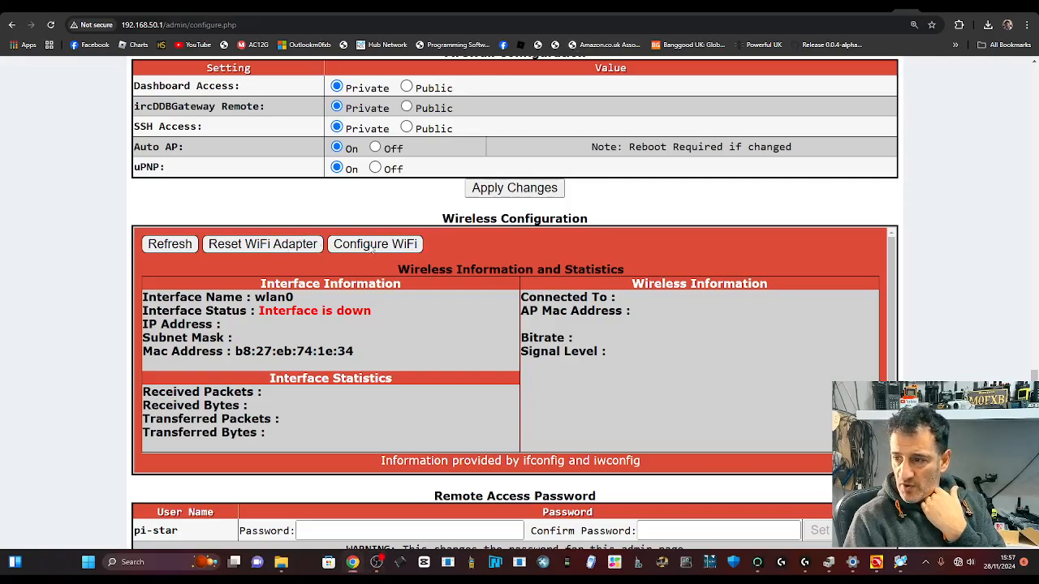
Step: Save the MERCURY10GHZ network with its key so the hotspot connects to it
left_click(375, 244)
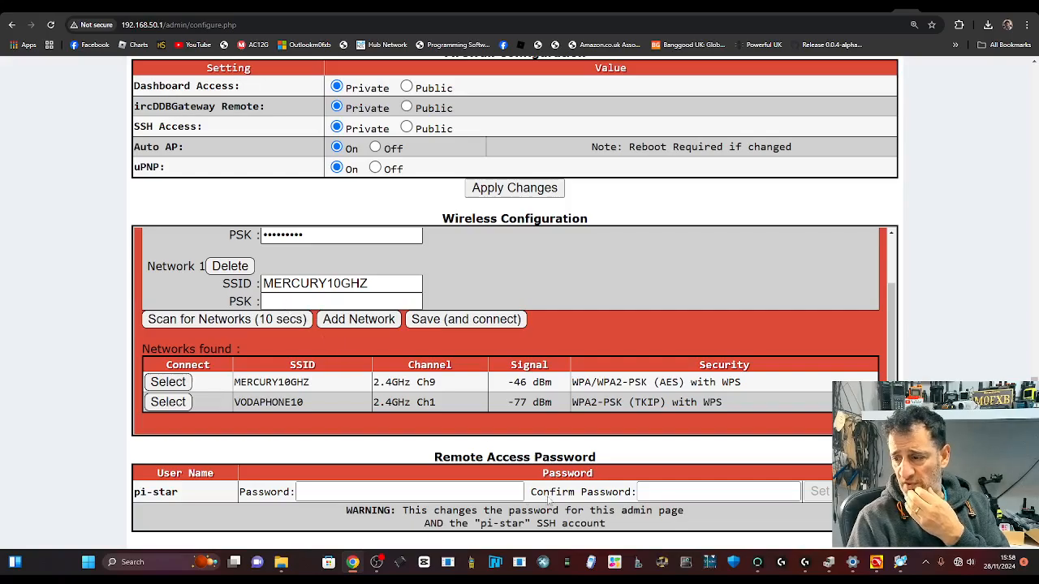
mouse_move(620, 349)
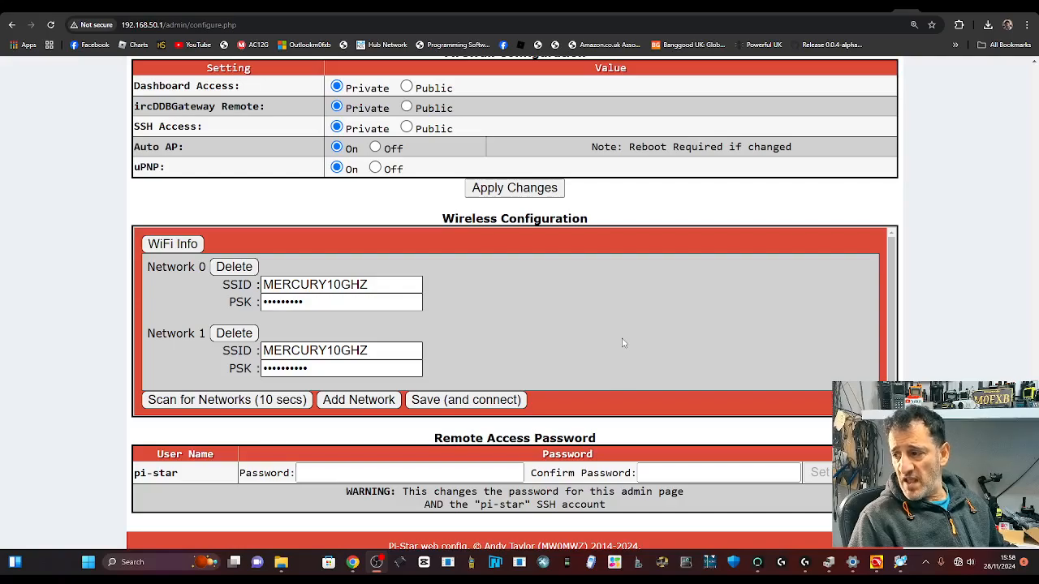
left_click(513, 189)
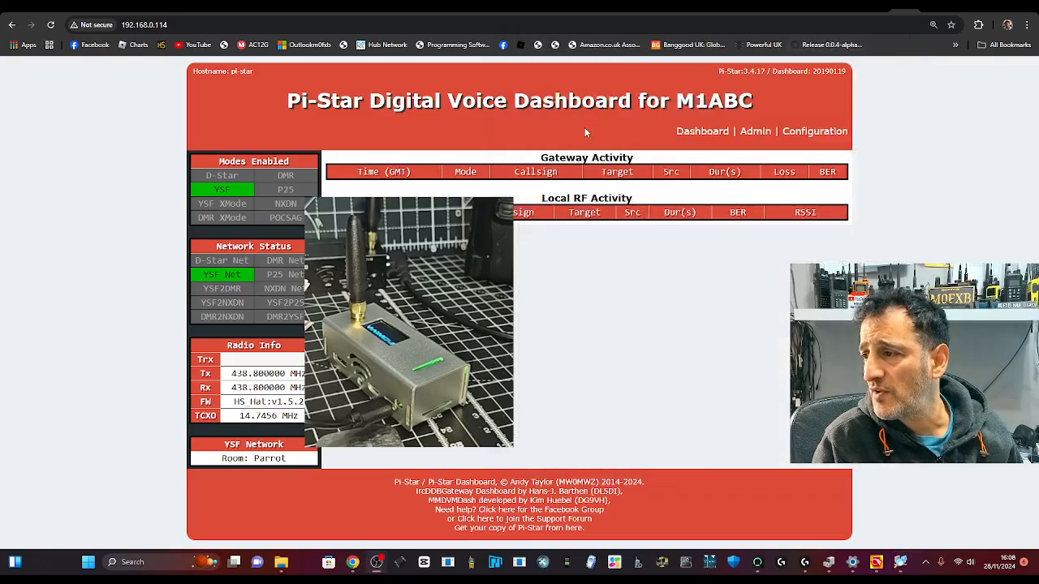
mouse_move(533, 196)
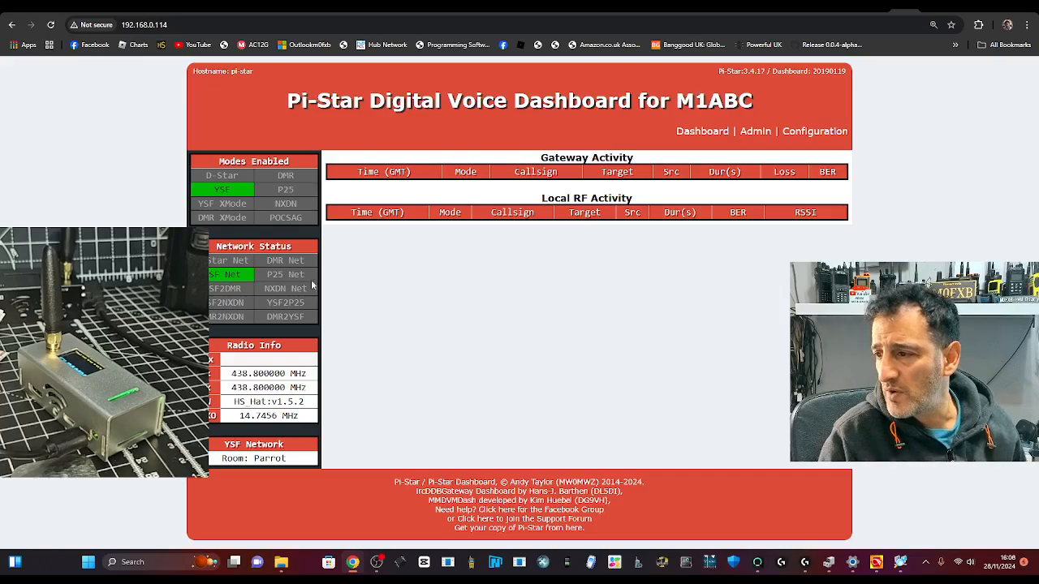
Step: Reach the Configuration page at the hotspot's new 192.168.0.114 address
left_click(815, 130)
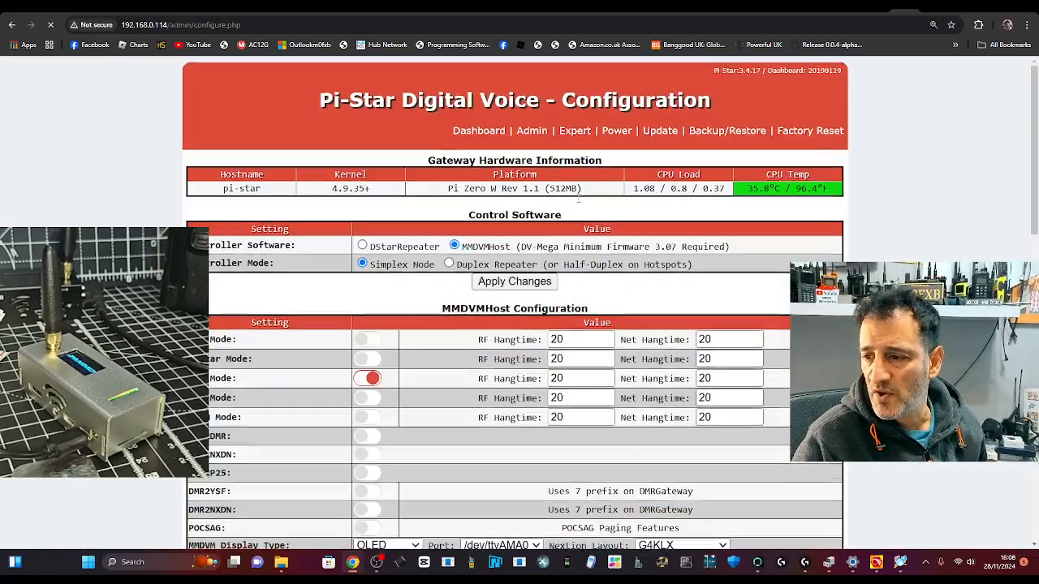
Step: Enable DMR mode in the MMDVMHost configuration
scroll("down", 3)
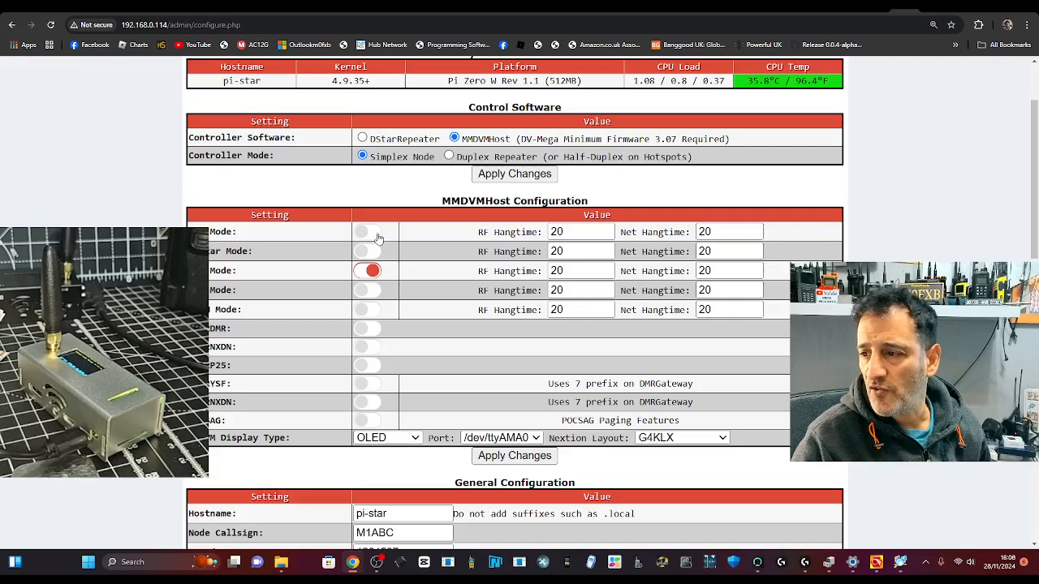
left_click(367, 231)
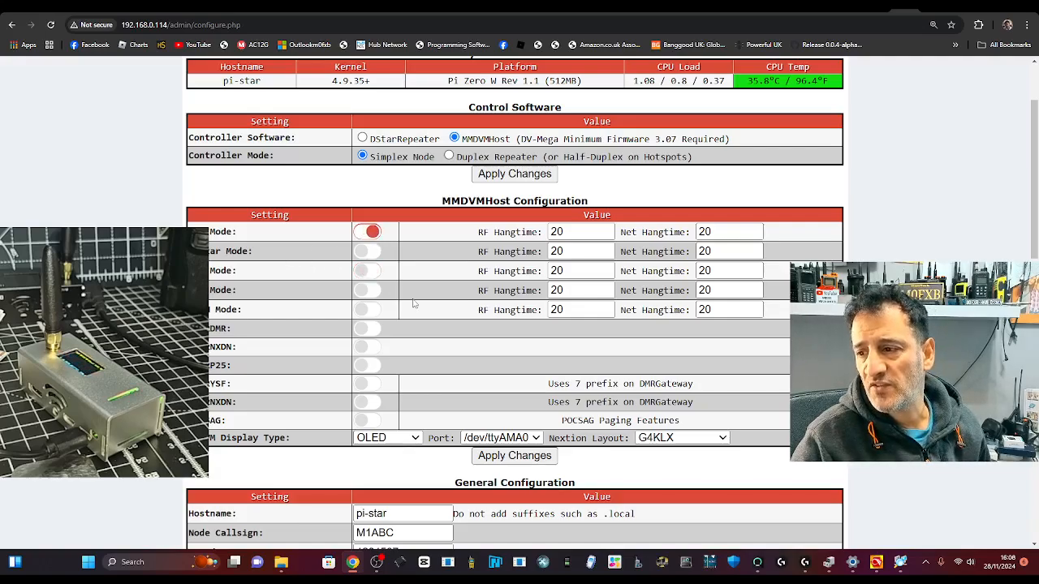
scroll("down", 3)
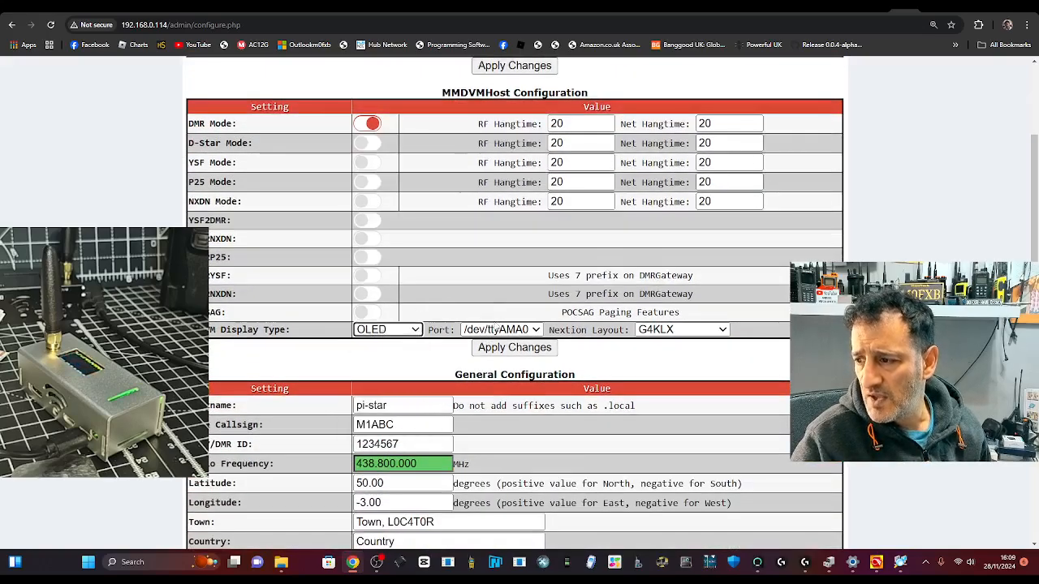
scroll("down", 3)
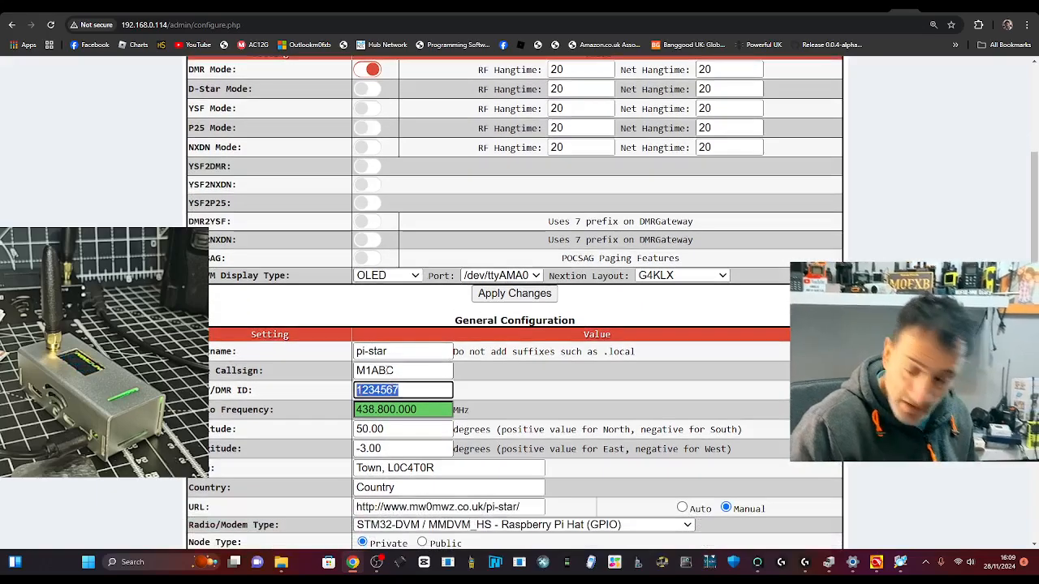
Step: Enter the DMR ID and change the node callsign to M0FXB
type("23")
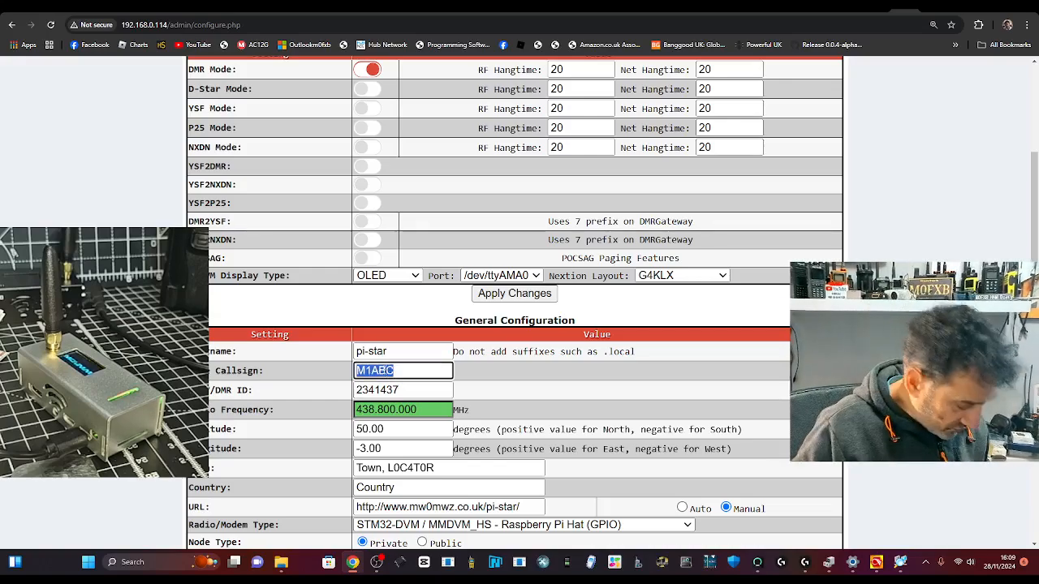
type("M0FX")
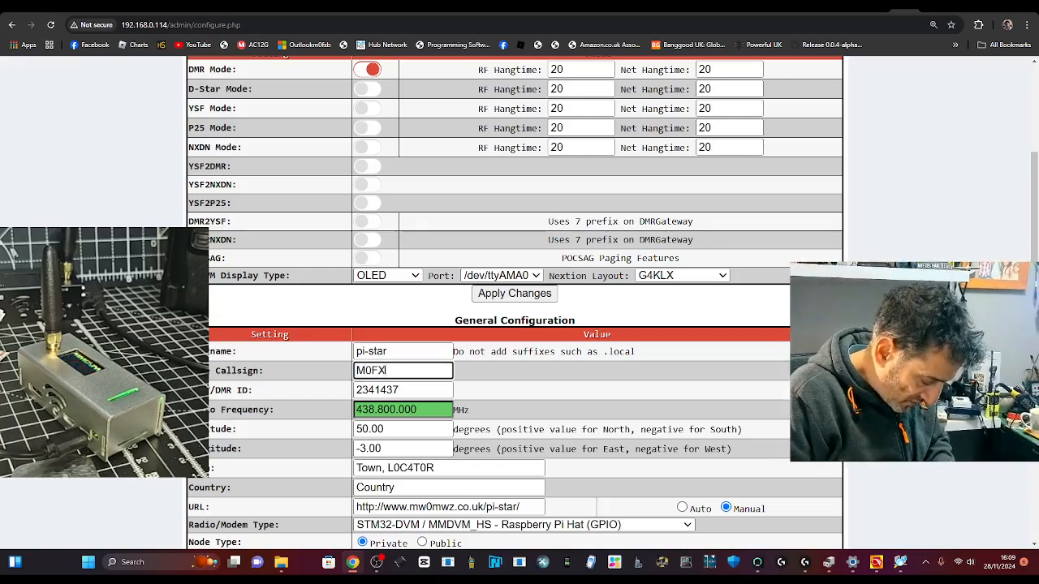
scroll("down", 3)
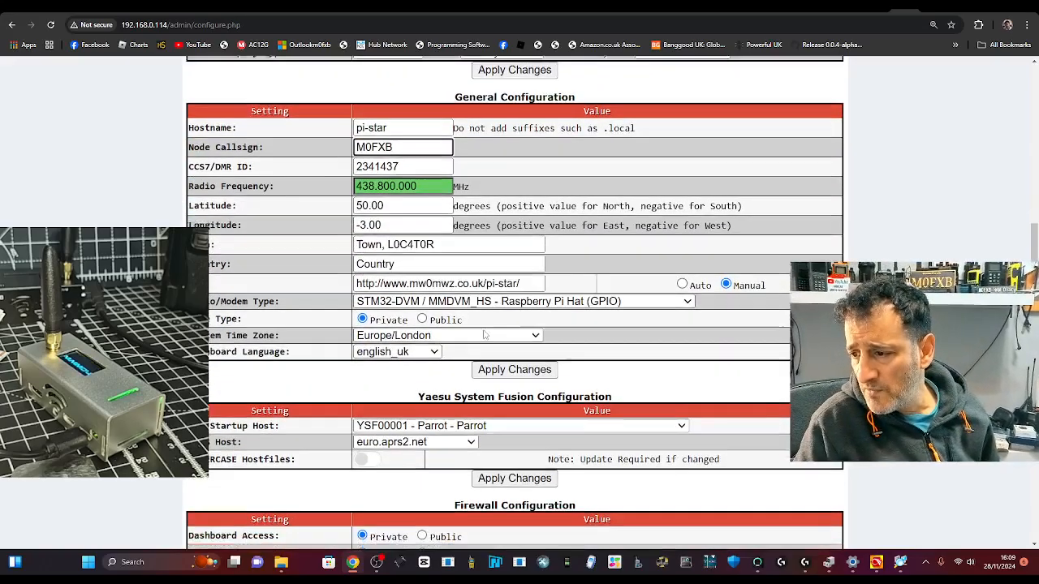
scroll("down", 3)
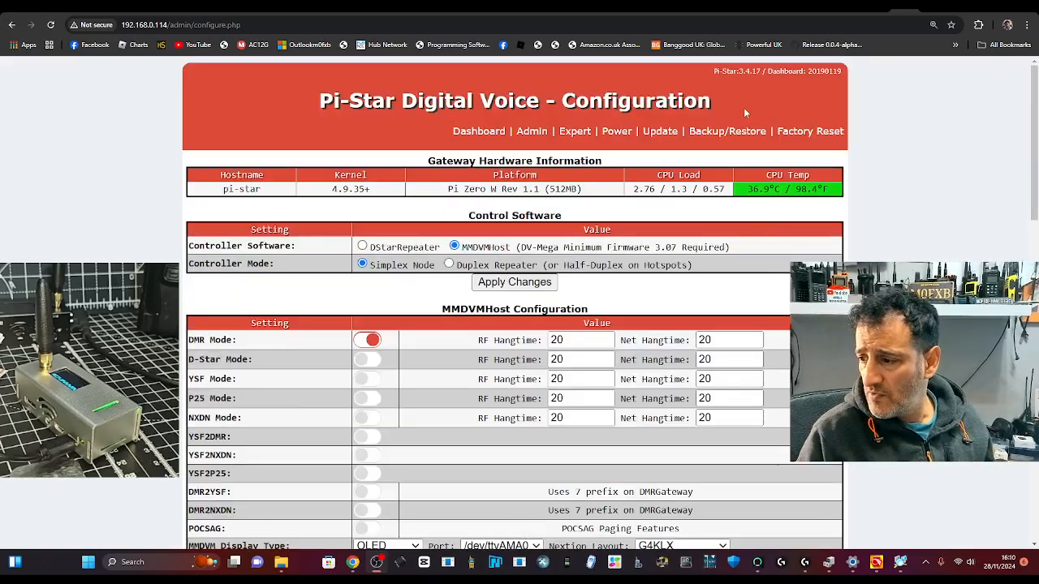
mouse_move(591, 214)
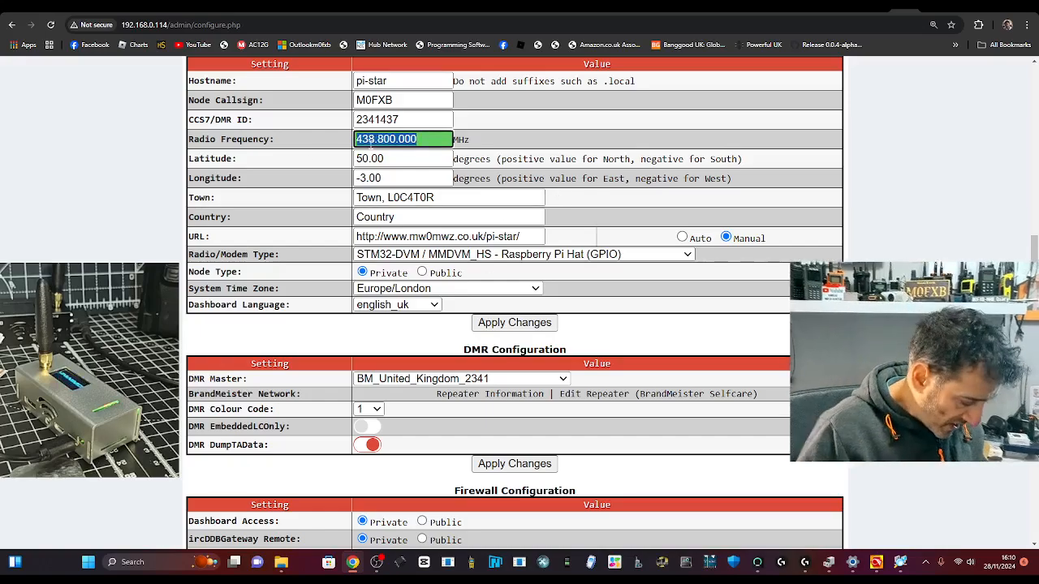
Step: Set radio frequency 431.550 MHz with BM_United_Kingdom_2341 as DMR master and apply the changes
type("431.550")
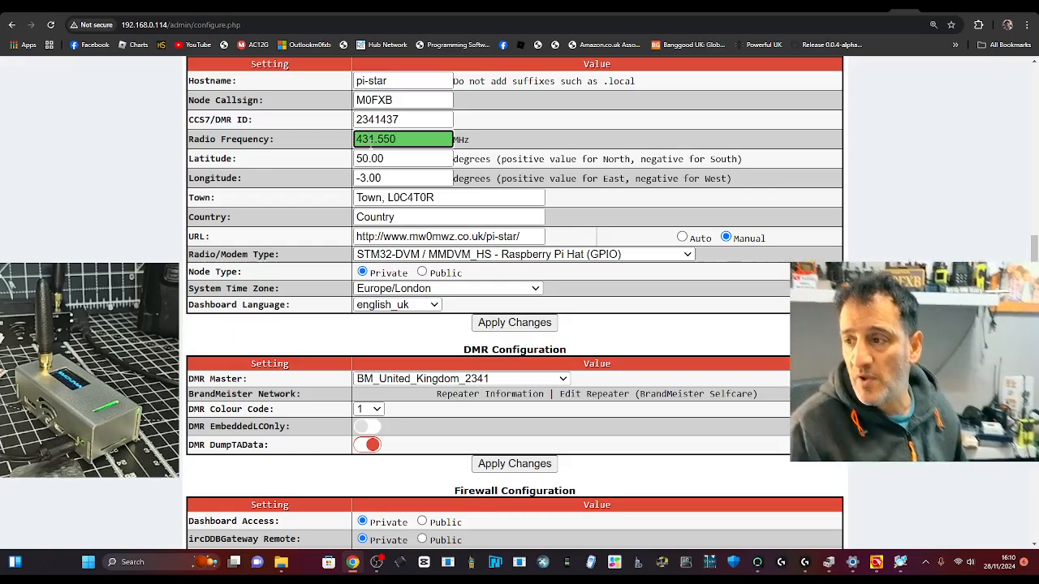
scroll("down", 3)
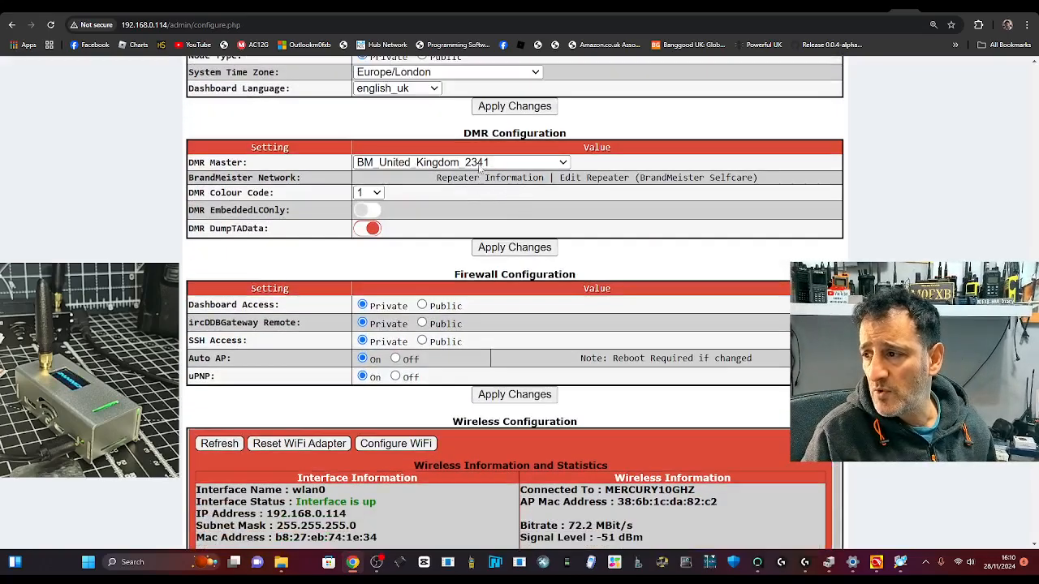
scroll("up", 3)
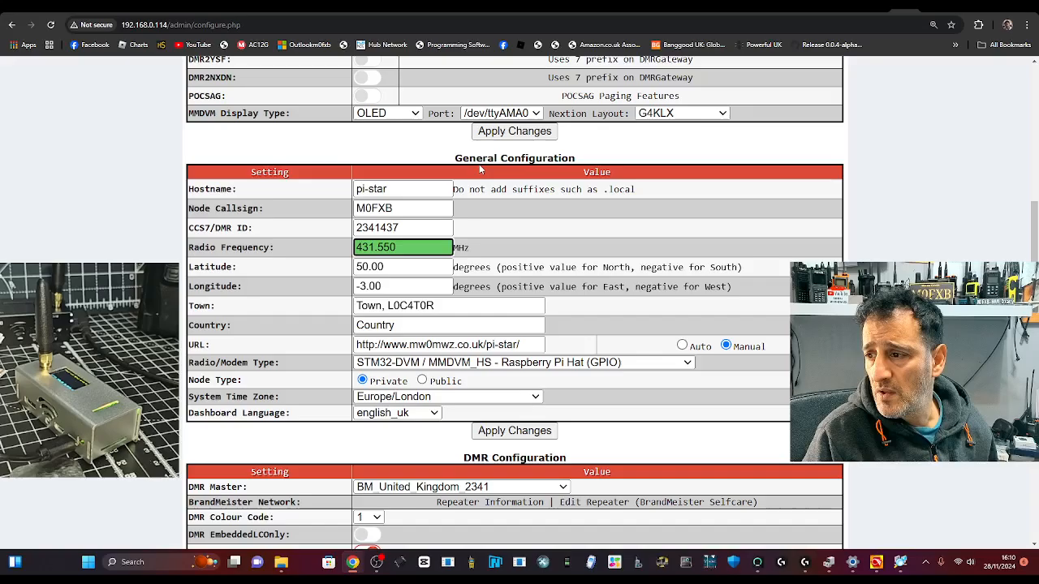
scroll("down", 3)
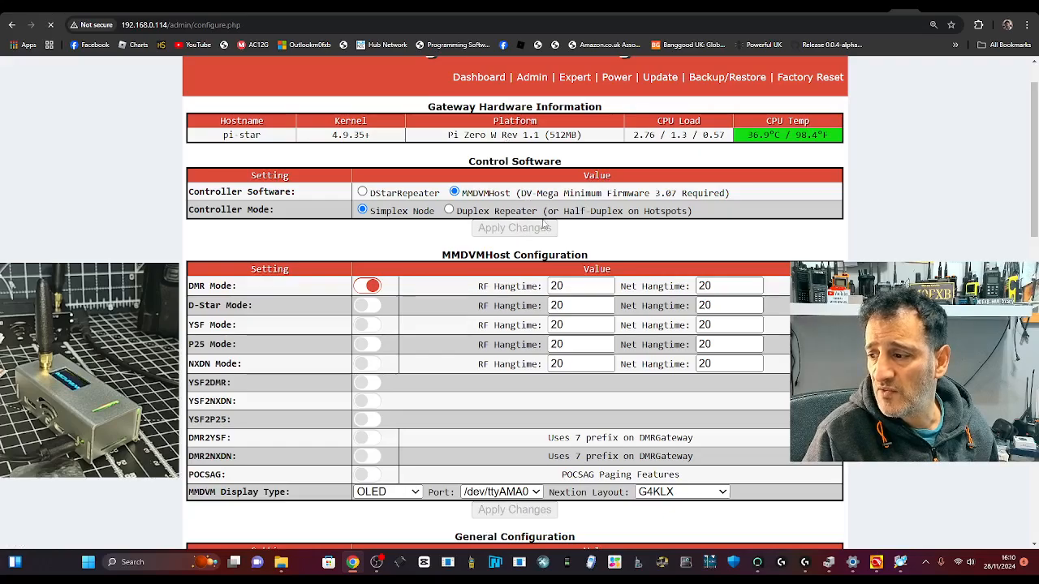
scroll("down", 3)
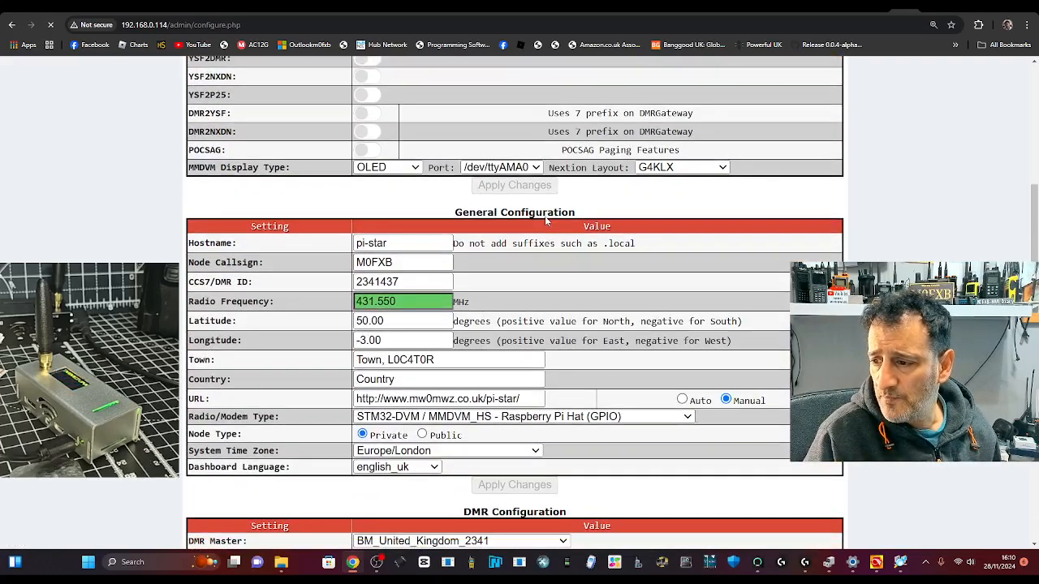
scroll("down", 3)
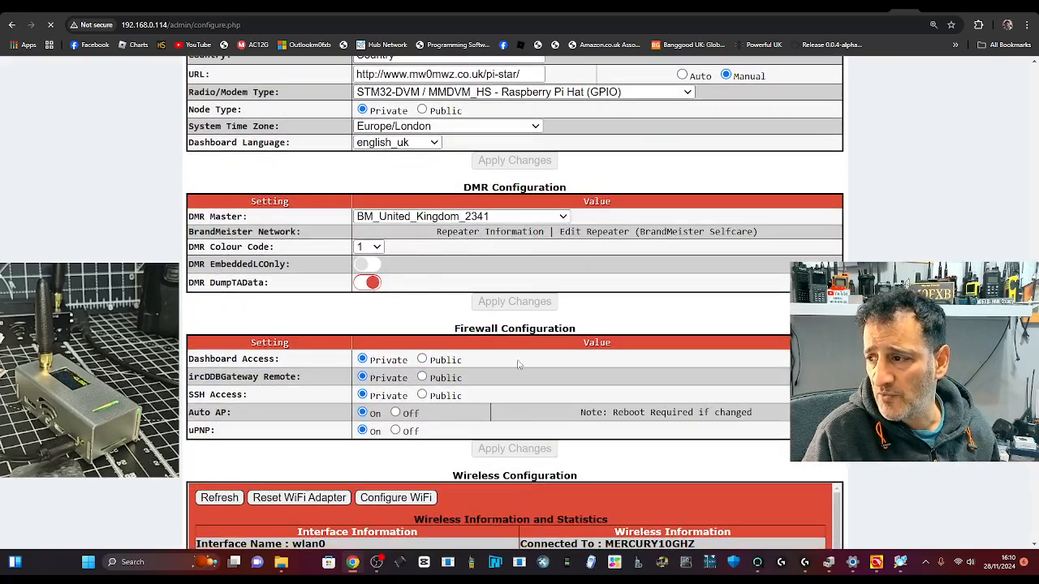
scroll("down", 3)
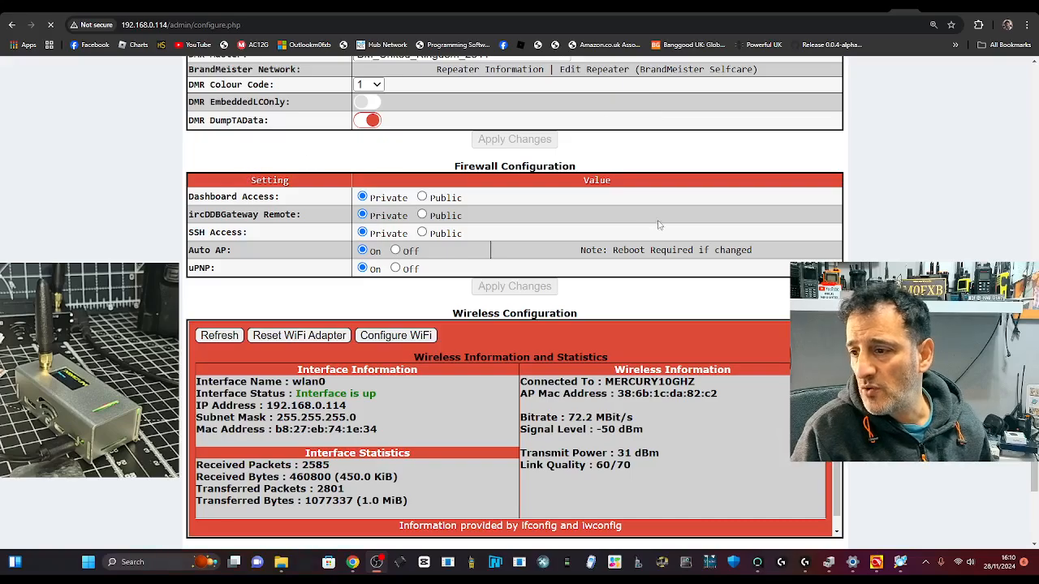
left_click(513, 285)
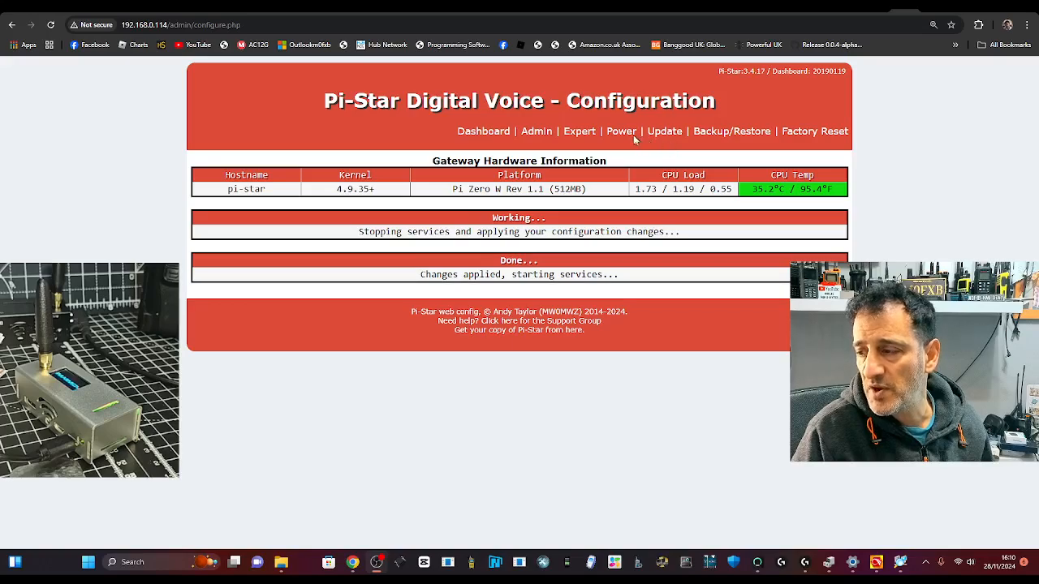
mouse_move(571, 121)
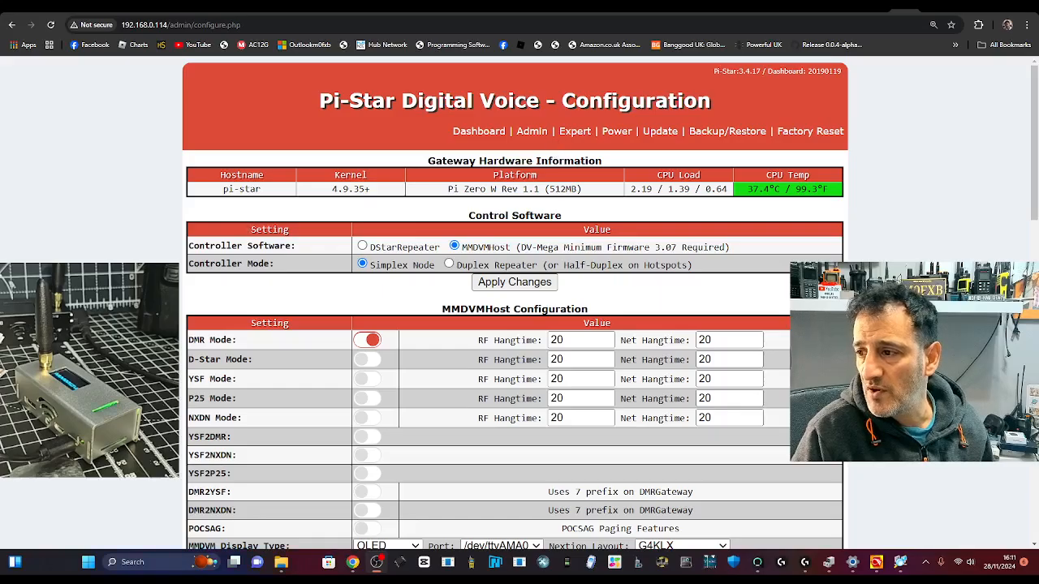
Step: Review the reloaded configuration showing DMR enabled and 431.550 MHz saved
scroll("down", 3)
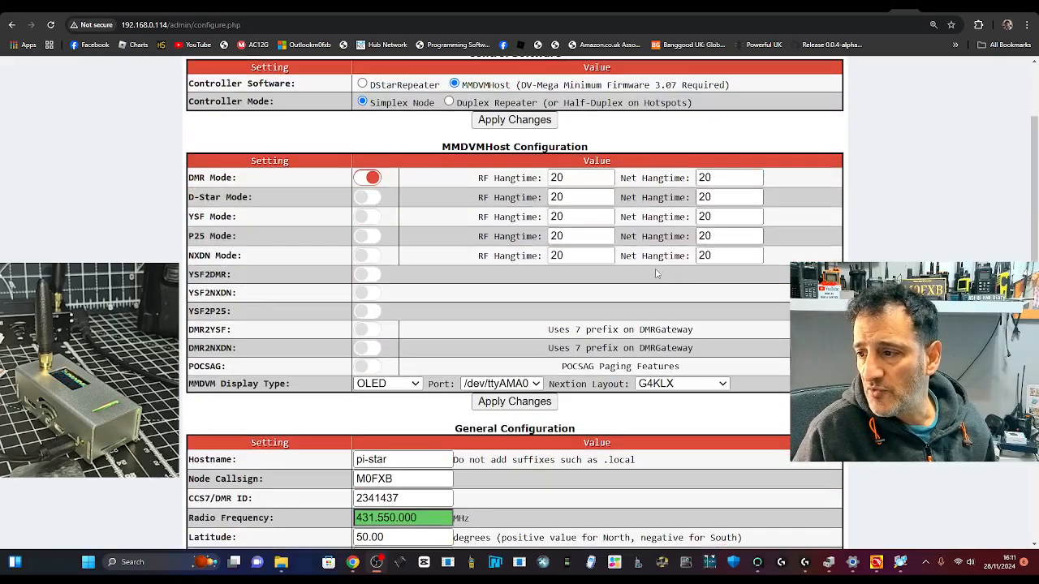
scroll("down", 3)
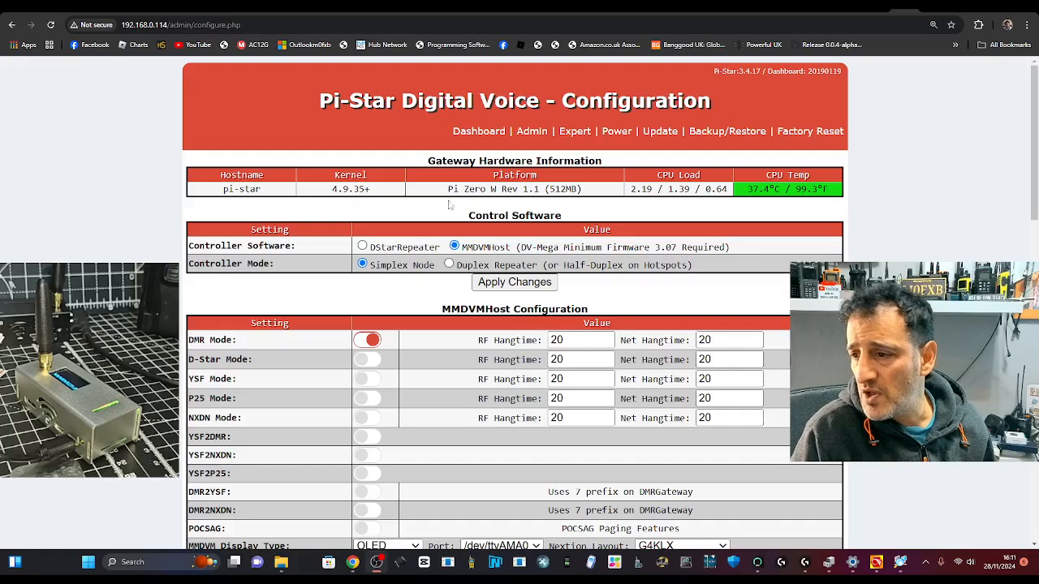
mouse_move(514, 189)
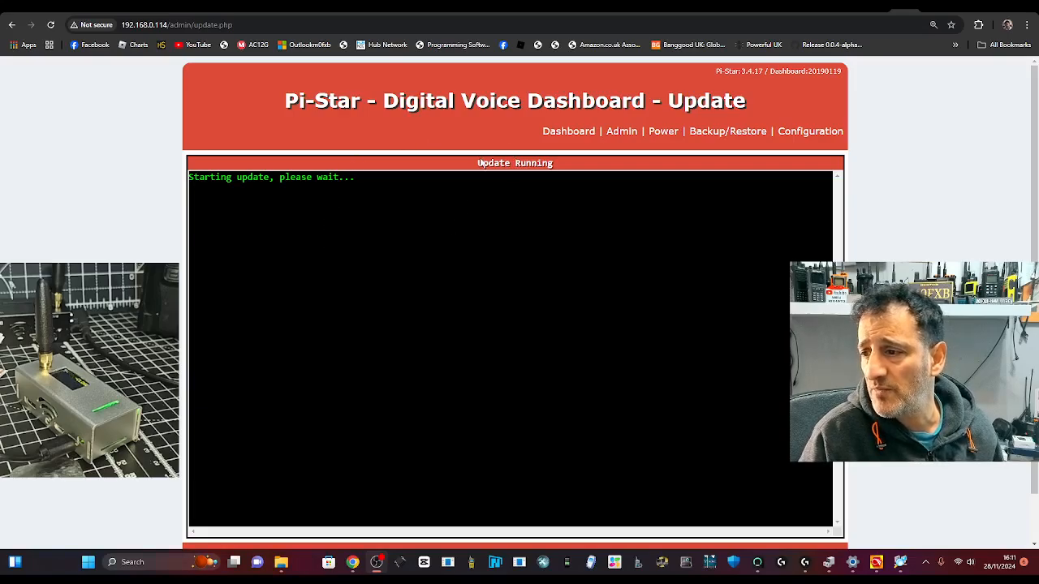
Step: Run the Pi-Star version upgrade from the Expert area, reporting already on latest
left_click(810, 130)
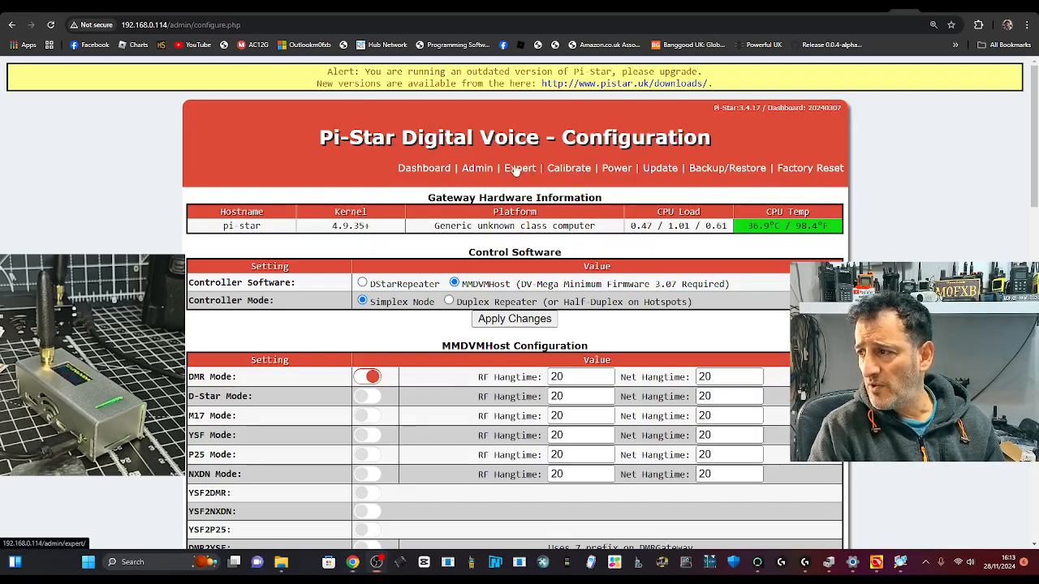
left_click(519, 167)
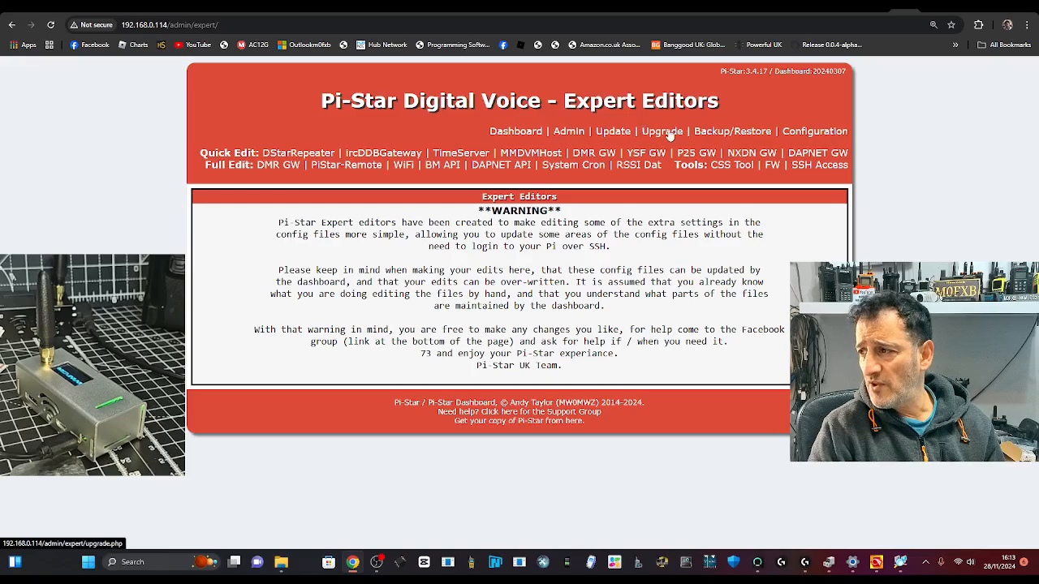
left_click(662, 130)
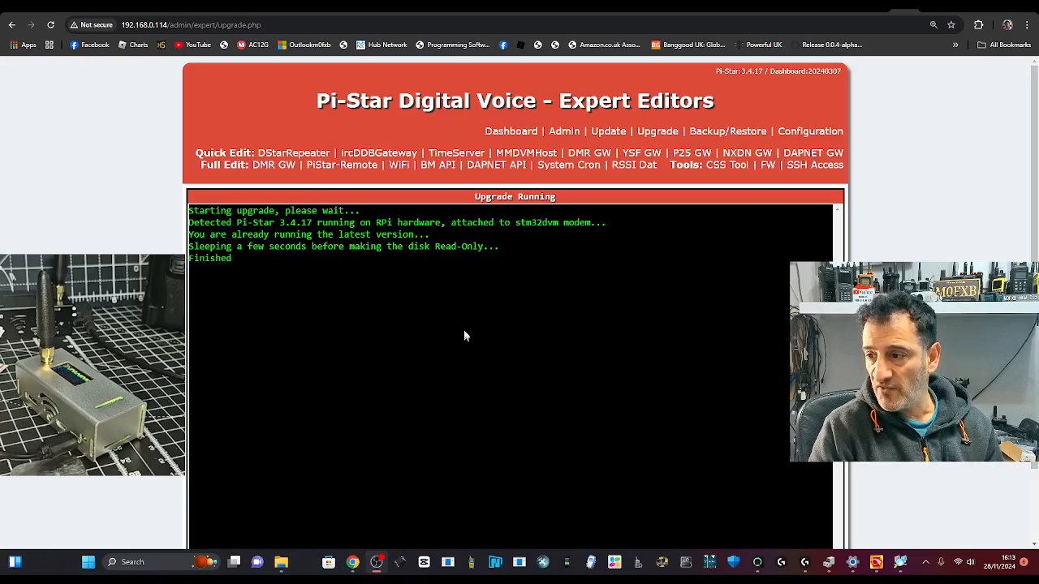
mouse_move(535, 234)
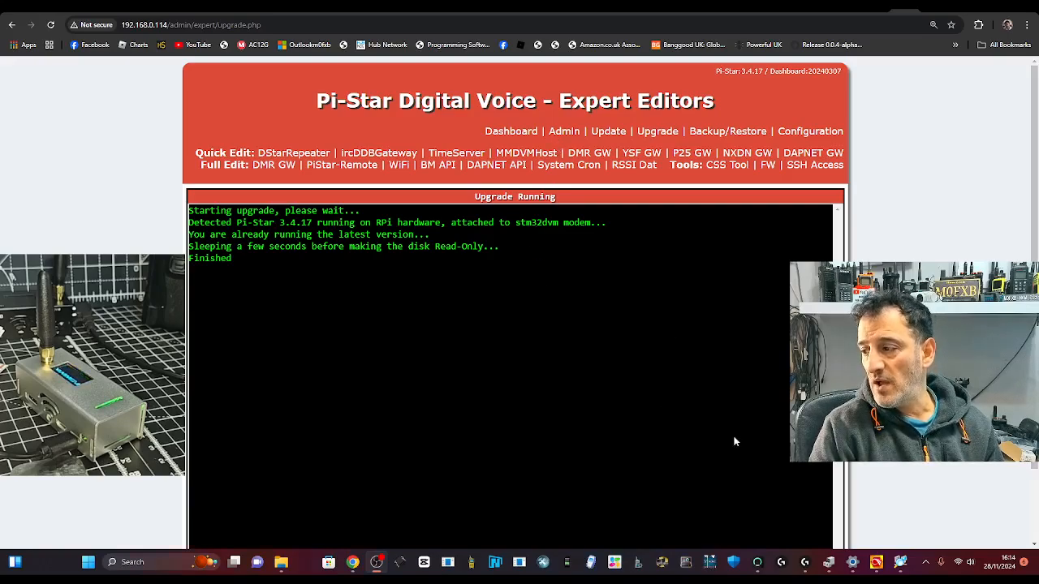
Step: Run the Pi-Star software update and wait for 'Updates complete ... Finished' in the log
left_click(607, 129)
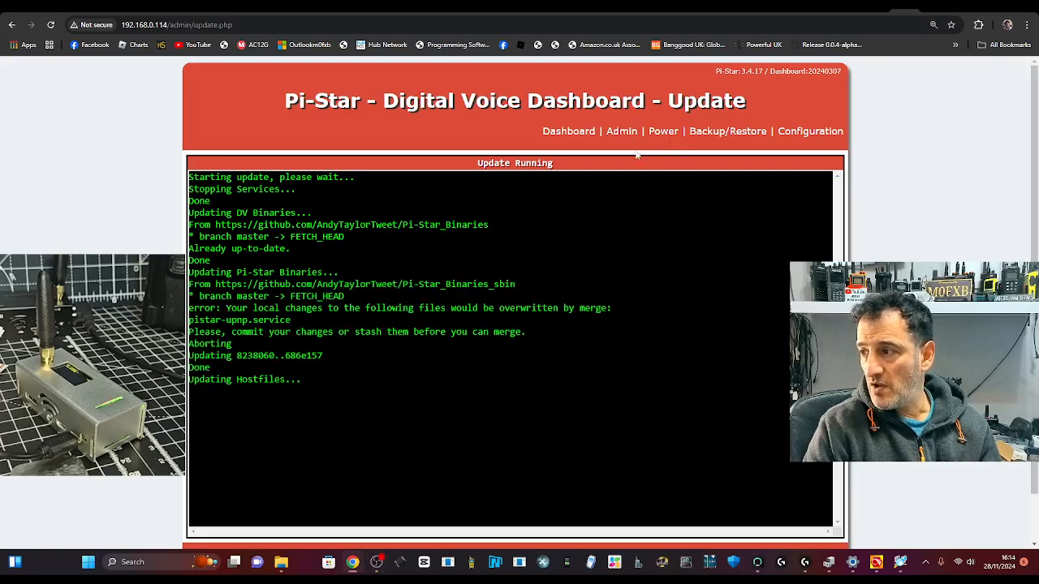
mouse_move(870, 162)
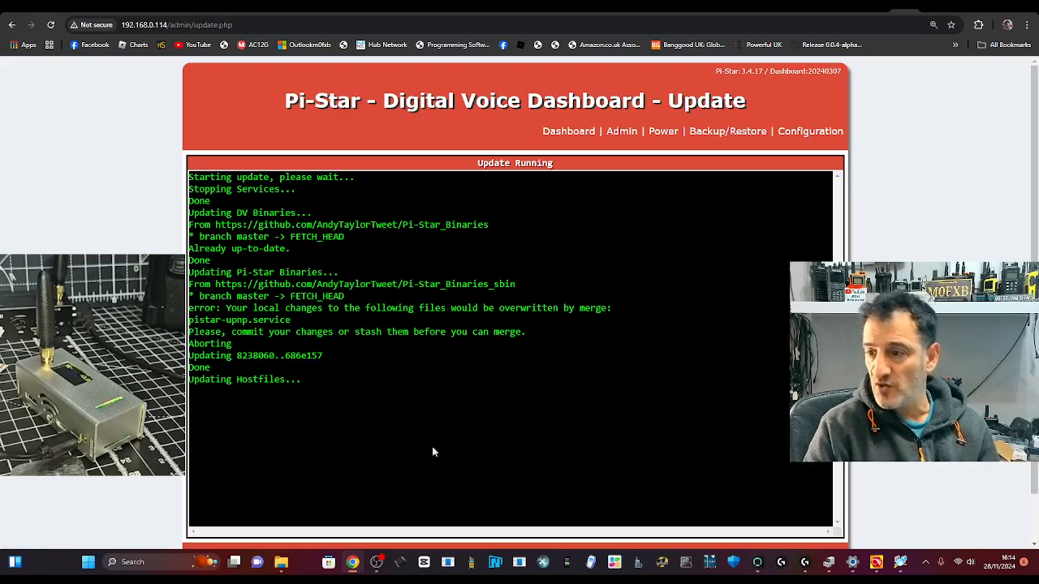
mouse_move(760, 234)
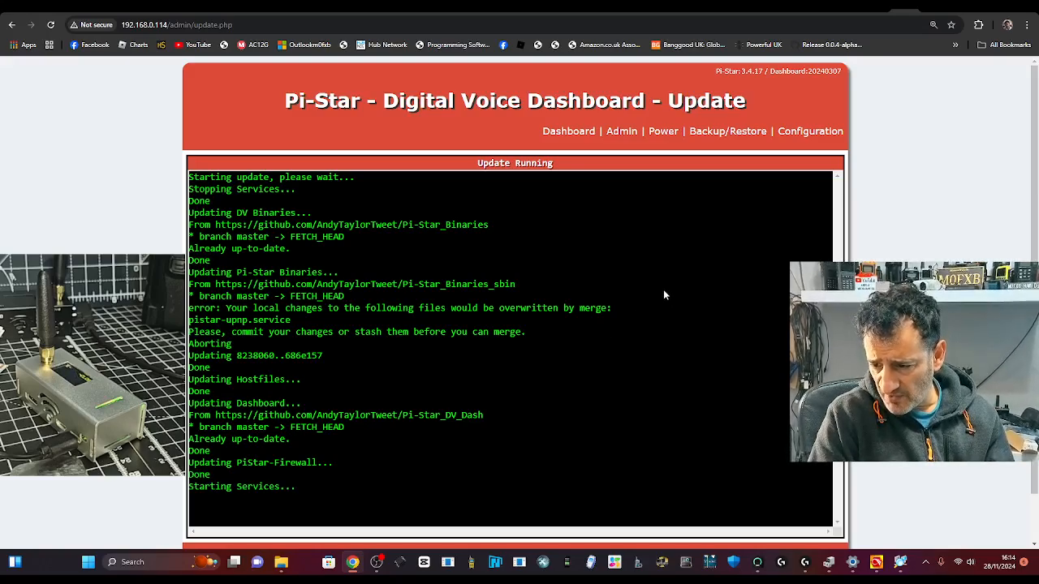
scroll("down", 3)
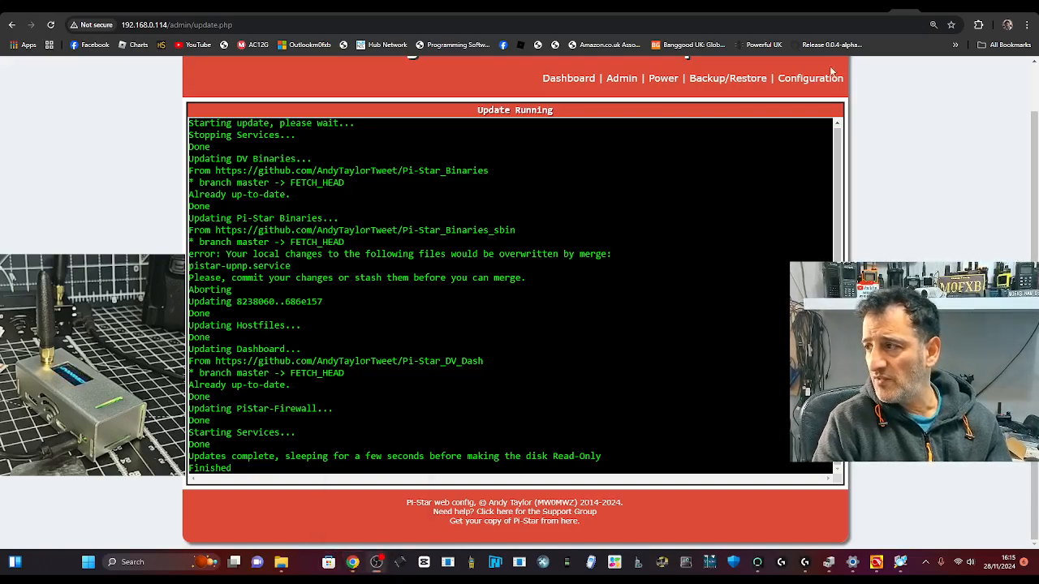
mouse_move(568, 214)
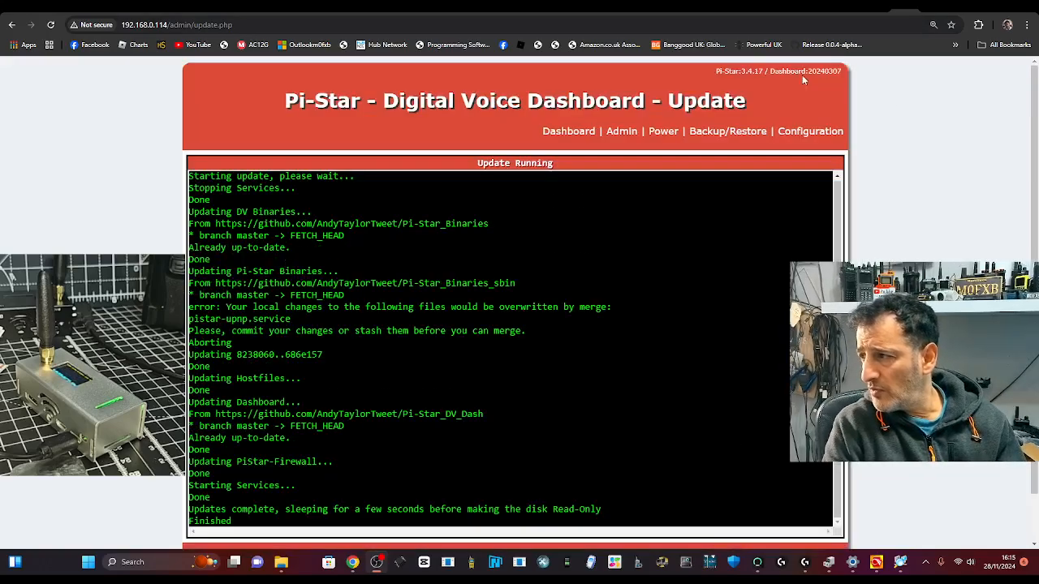
mouse_move(737, 441)
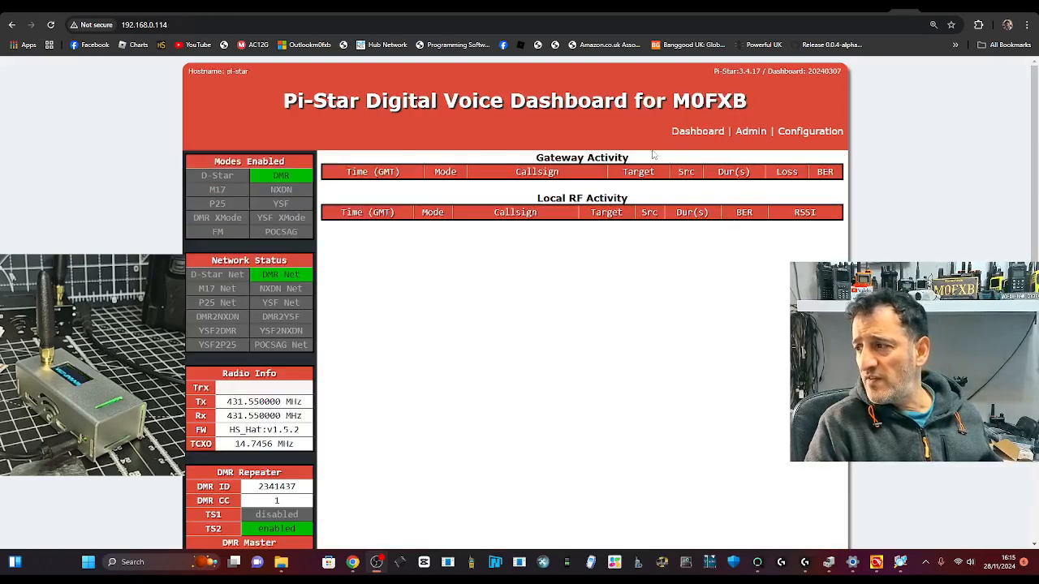
mouse_move(633, 380)
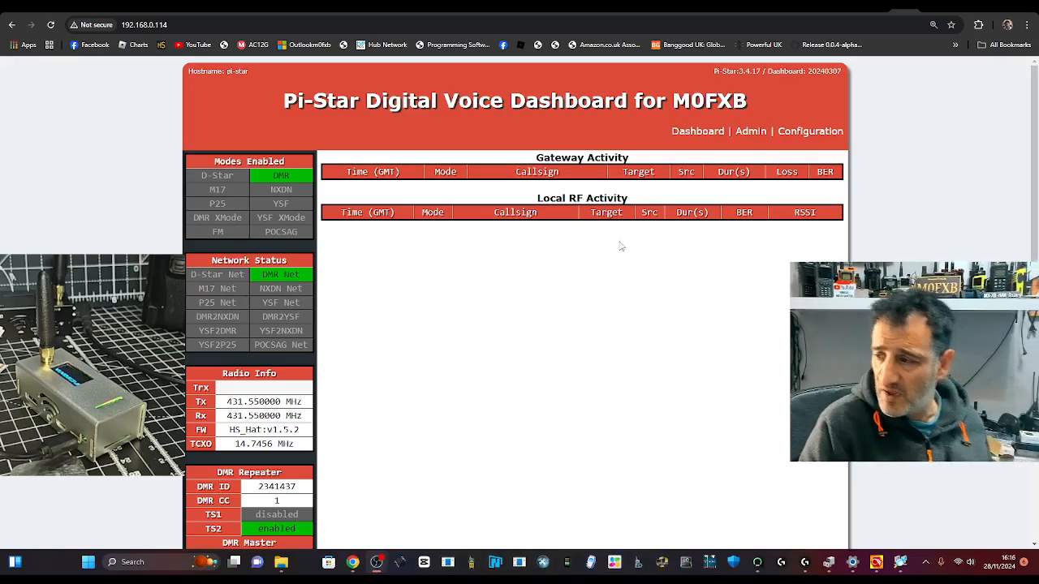
mouse_move(611, 305)
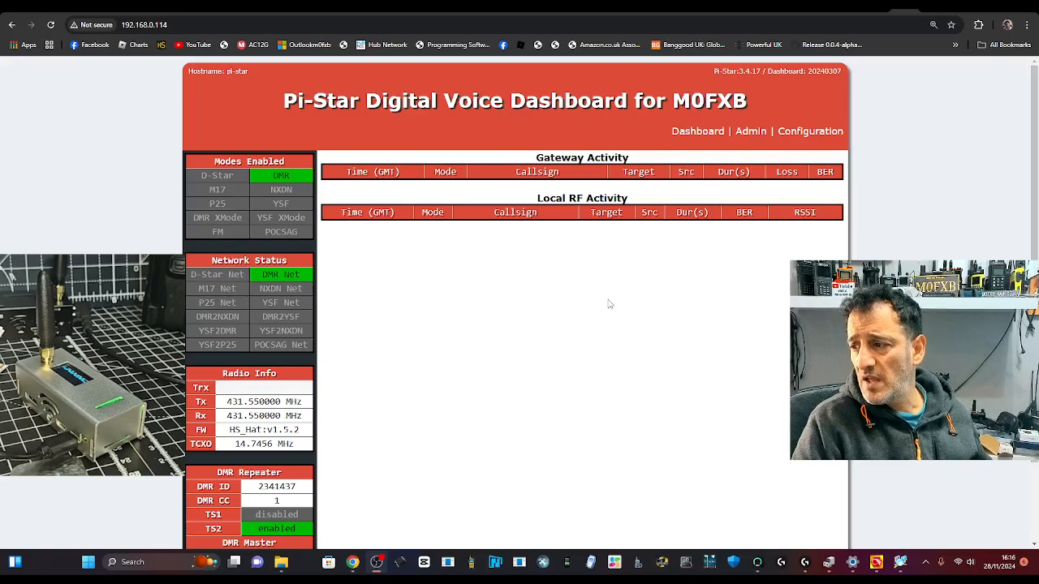
mouse_move(690, 474)
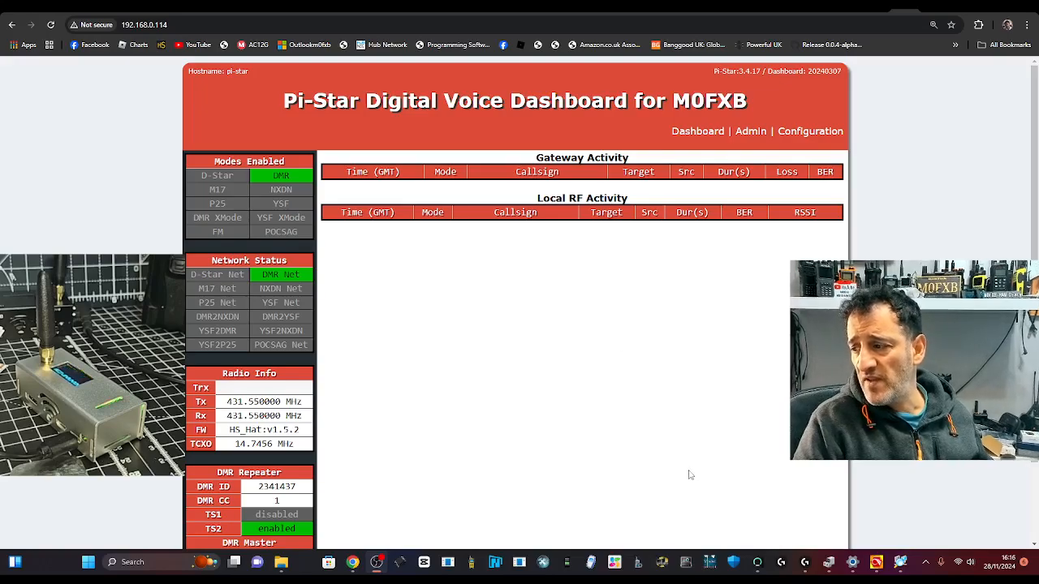